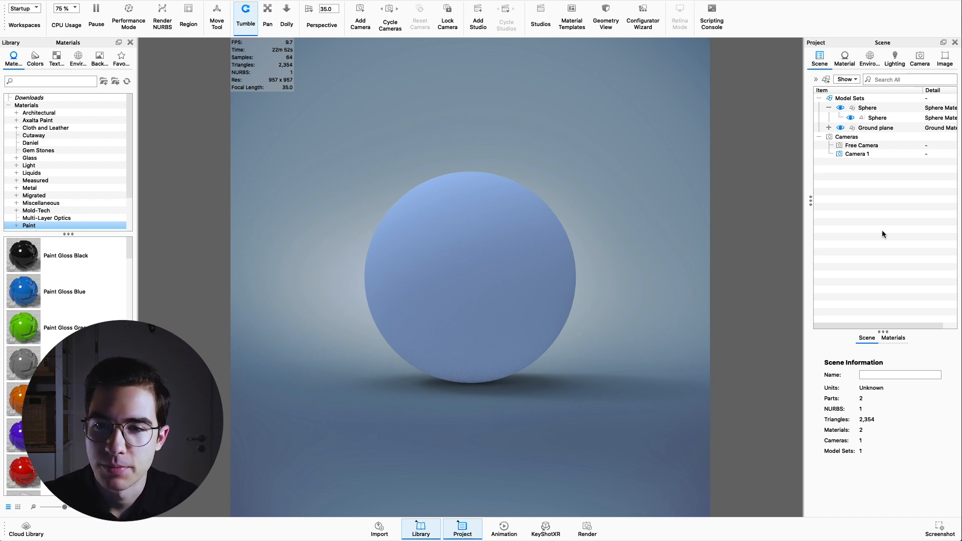
Step: Select the Sphere model set and open its material graph showing the Diffuse node
{"action": "left_click", "coordinate": [869, 59]}
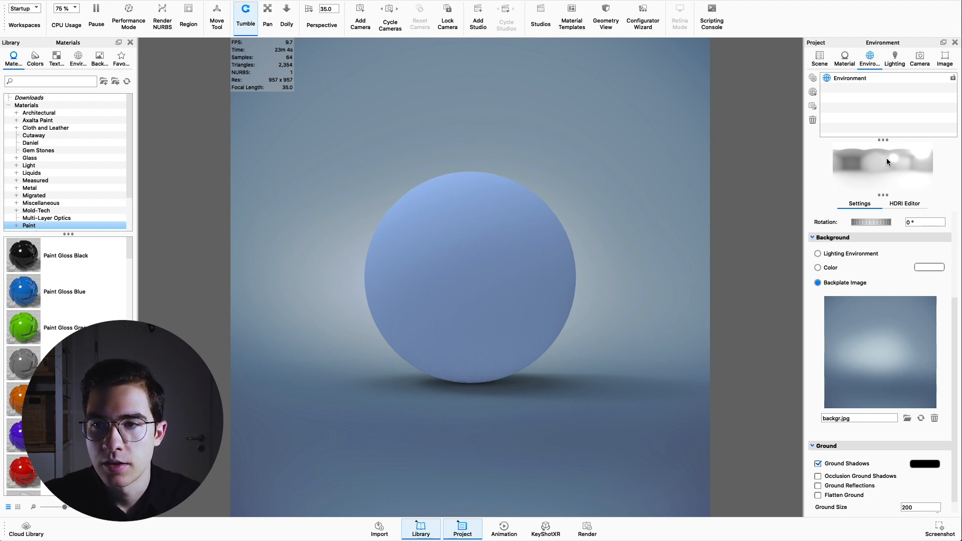
{"action": "left_click", "coordinate": [819, 59]}
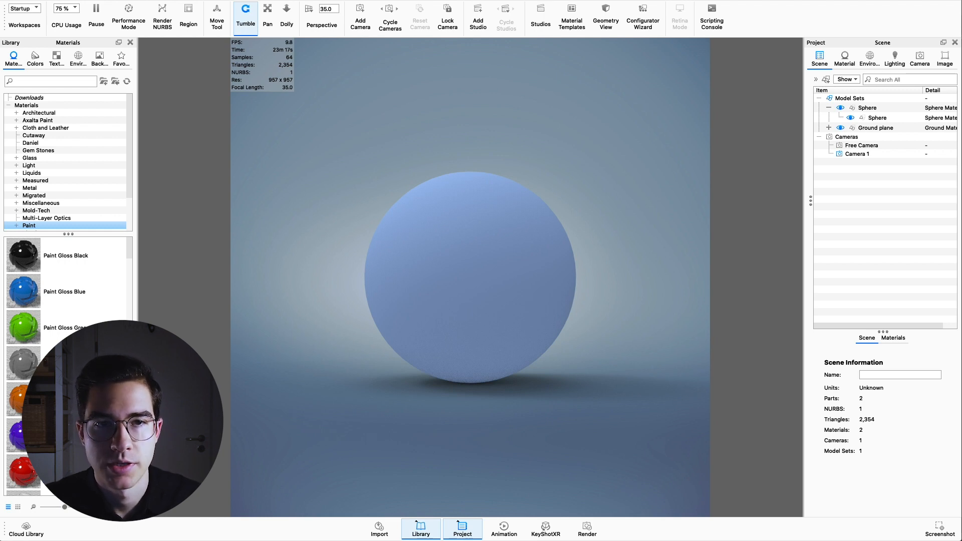
{"action": "left_click", "coordinate": [867, 107]}
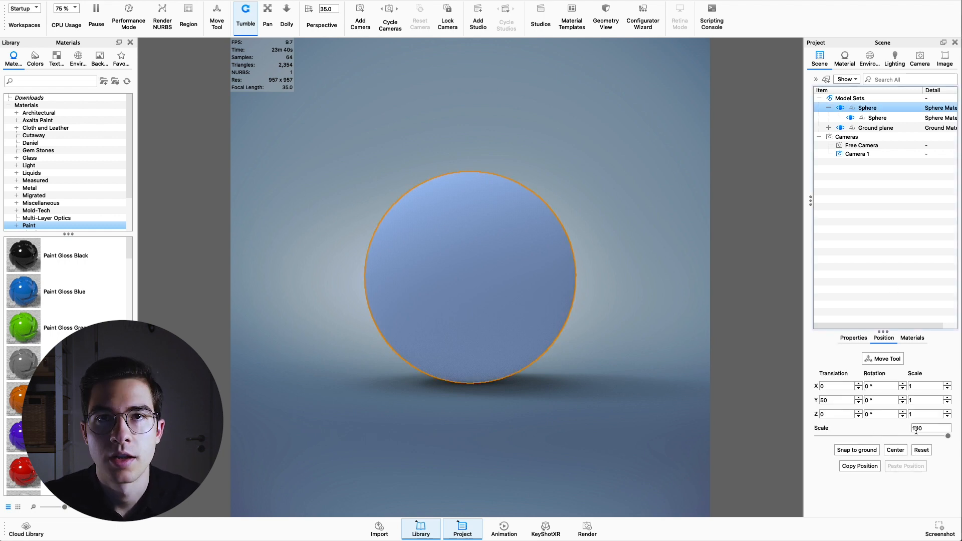
{"action": "type", "text": "100"}
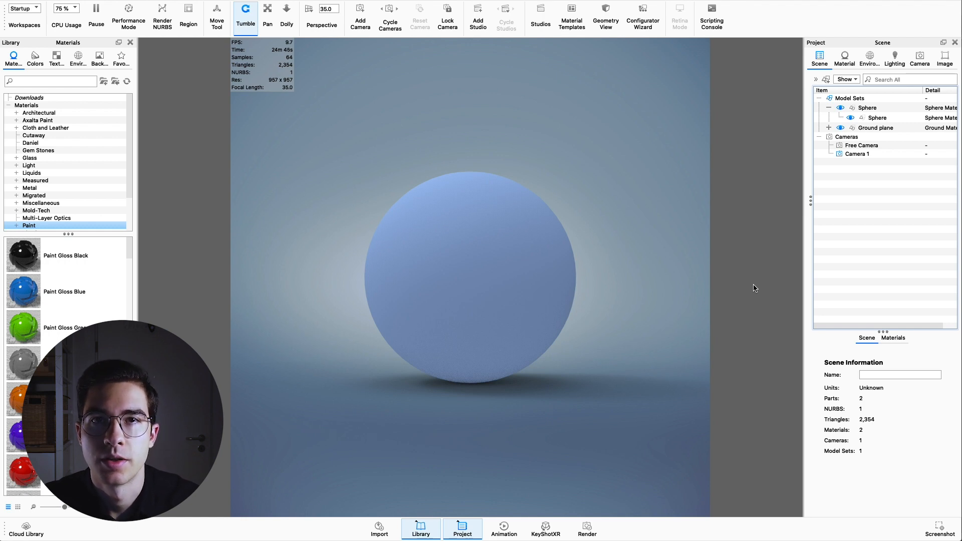
{"action": "left_click", "coordinate": [844, 58]}
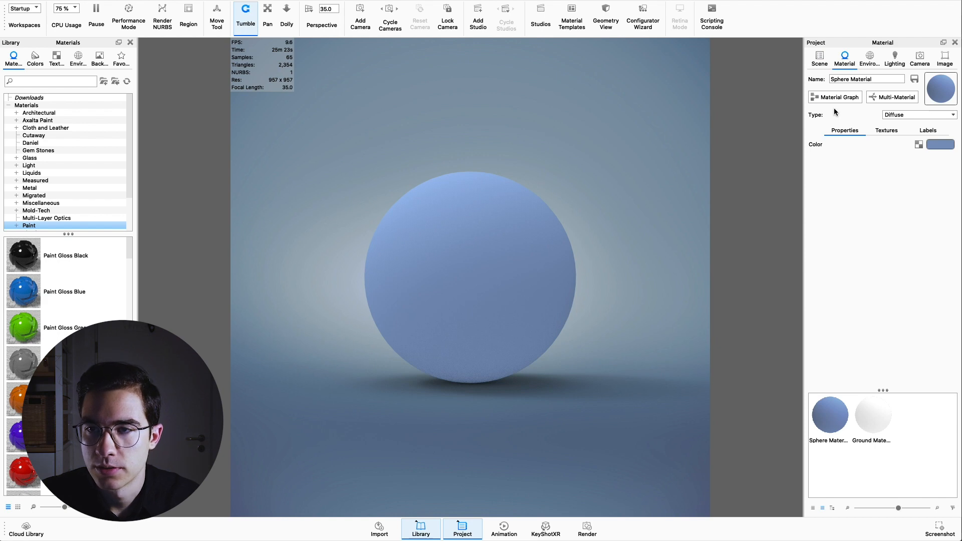
{"action": "mouse_move", "coordinate": [858, 178]}
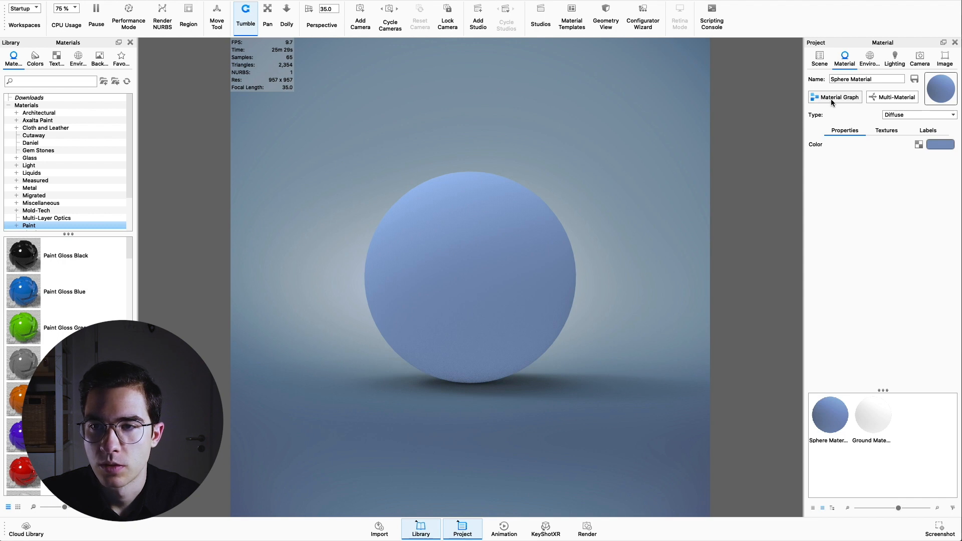
{"action": "left_click", "coordinate": [834, 96]}
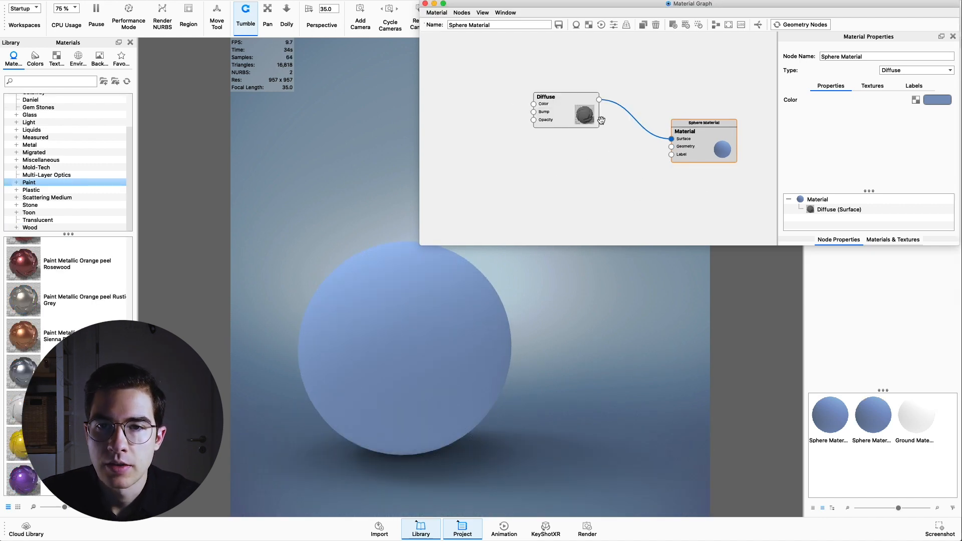
Step: Add a Noise (Texture) node beside the Diffuse node and set its scale to 200
{"action": "left_click_drag", "start_coordinate": [564, 110], "coordinate": [576, 104]}
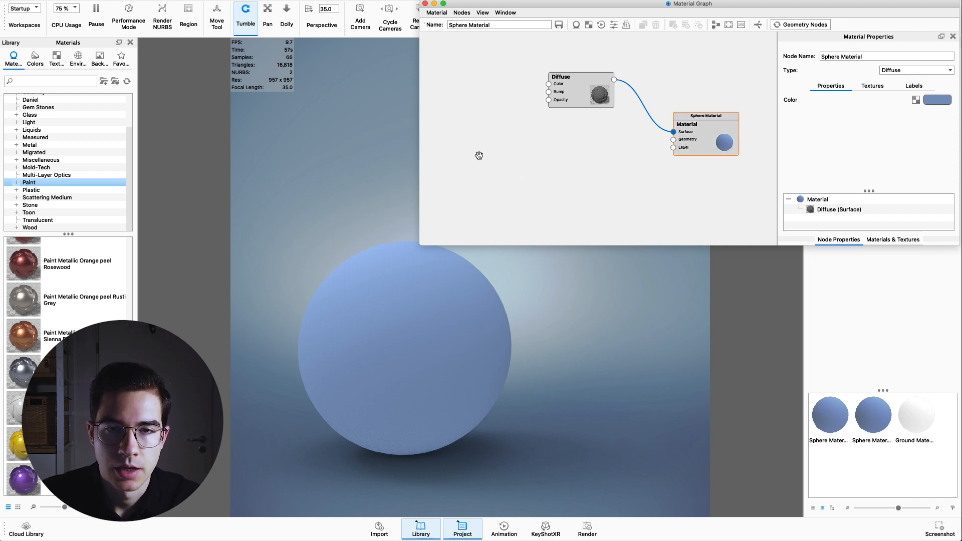
{"action": "right_click", "coordinate": [479, 156]}
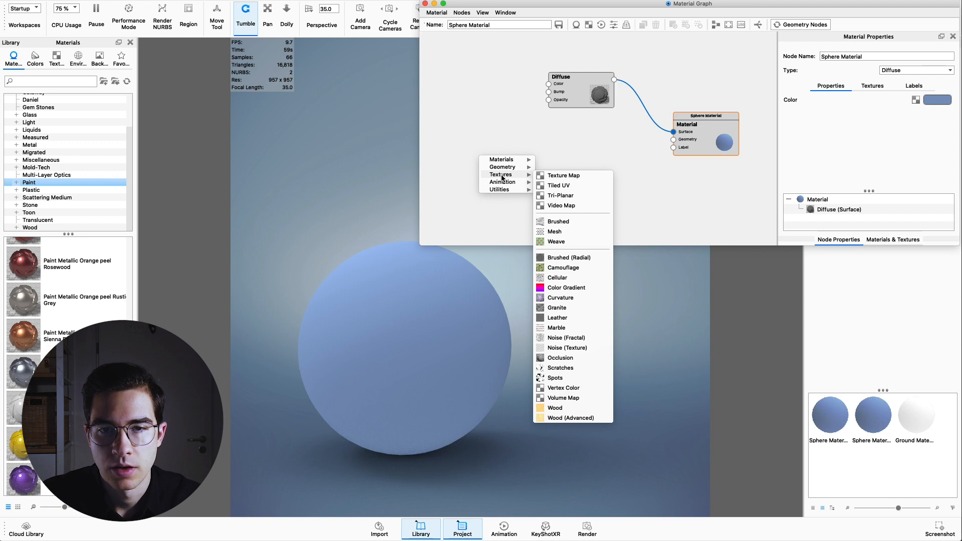
{"action": "mouse_move", "coordinate": [555, 350]}
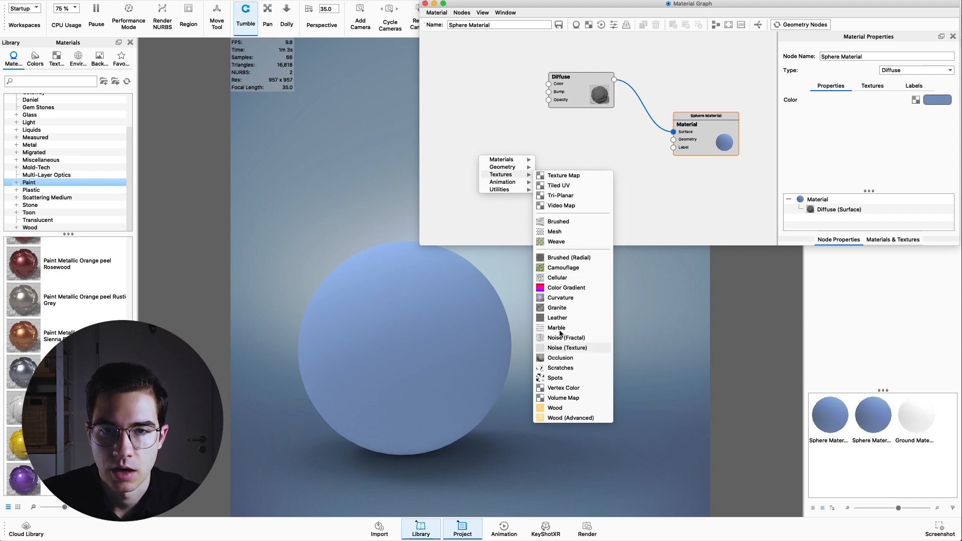
{"action": "left_click", "coordinate": [566, 348]}
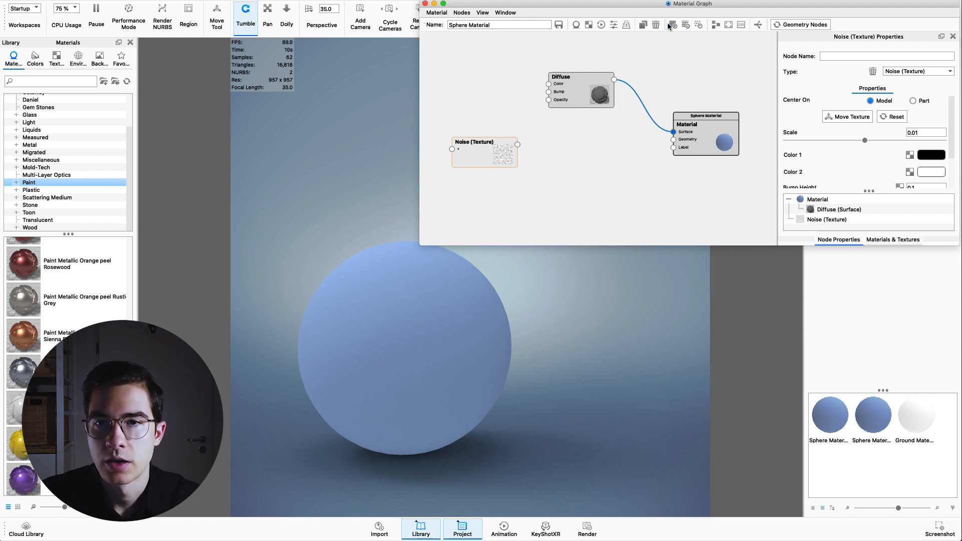
{"action": "mouse_move", "coordinate": [673, 25]}
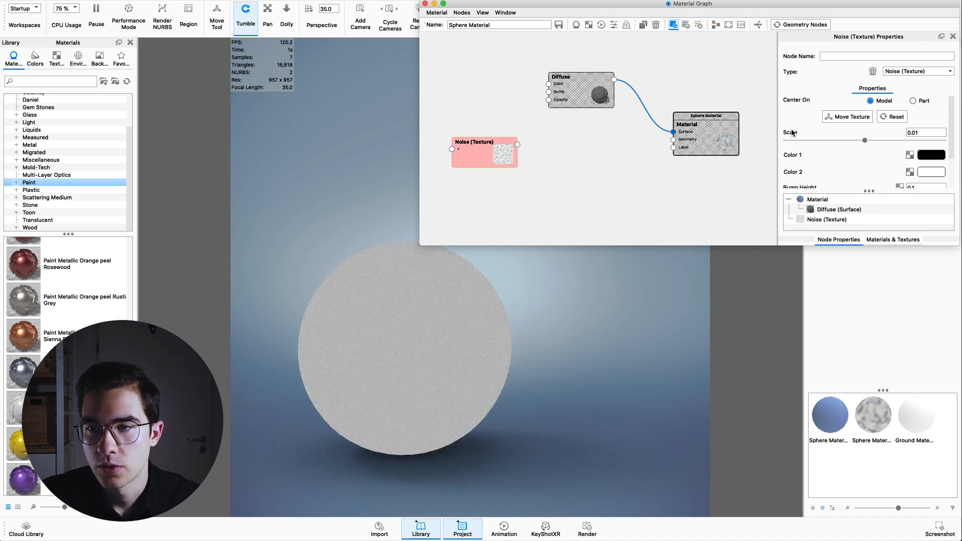
{"action": "type", "text": "200"}
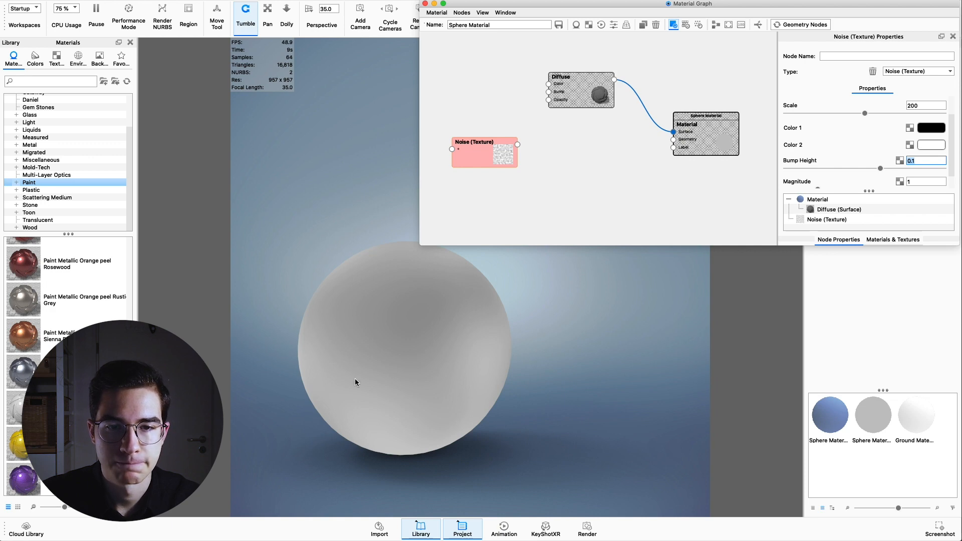
{"action": "mouse_move", "coordinate": [543, 194]}
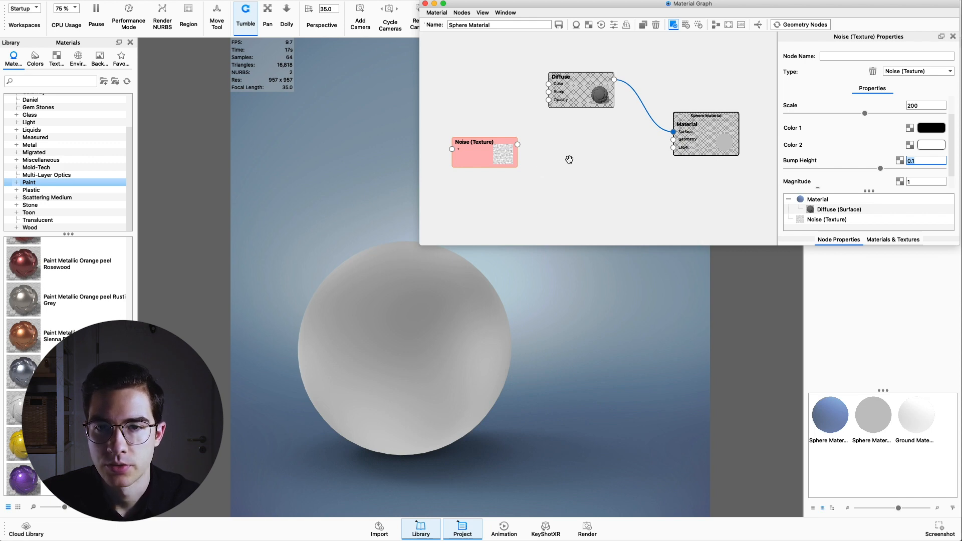
Step: Add a Displace geometry node and feed the Noise texture into it
{"action": "right_click", "coordinate": [569, 160]}
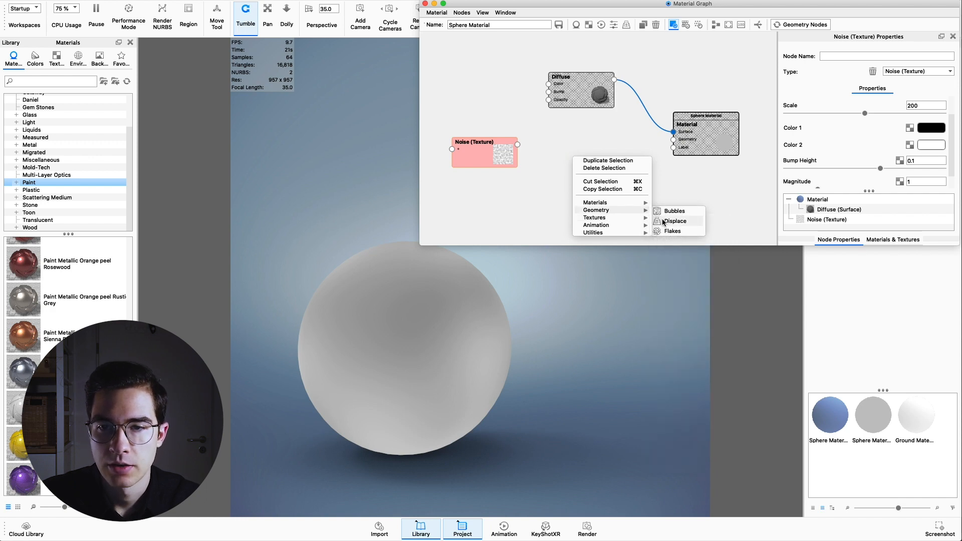
{"action": "left_click", "coordinate": [675, 221]}
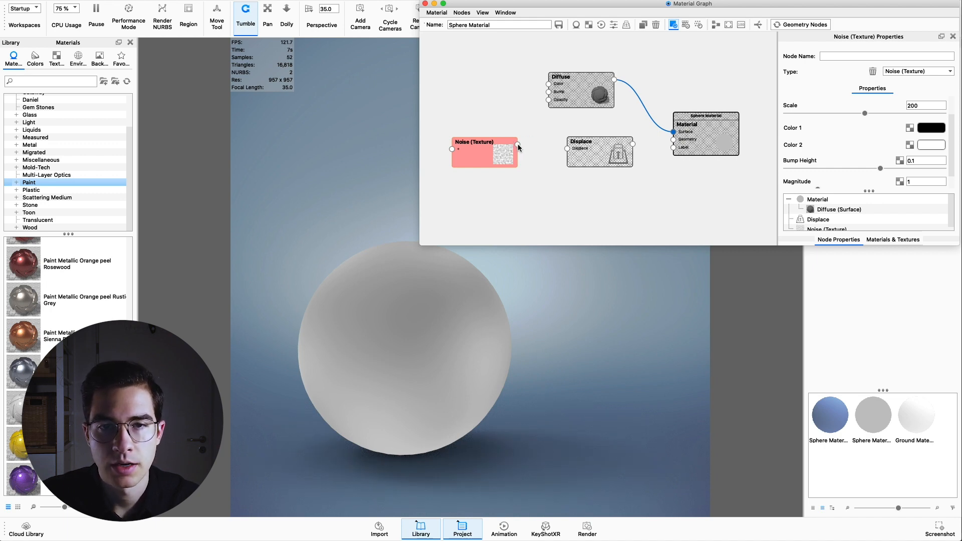
{"action": "left_click_drag", "start_coordinate": [516, 149], "coordinate": [565, 149]}
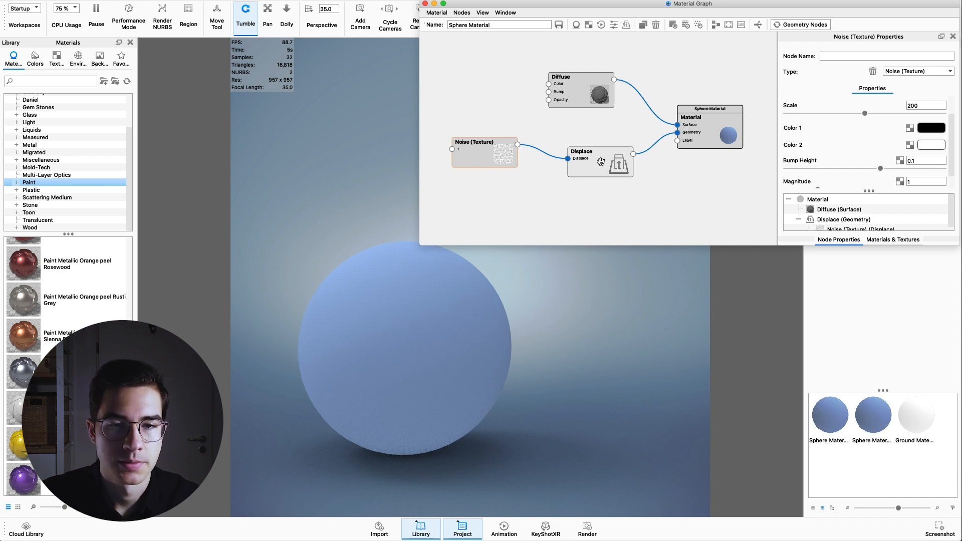
Step: Set displacement height 15, offset 1, triangle size 0.1, and execute the geometry node
{"action": "left_click", "coordinate": [599, 151]}
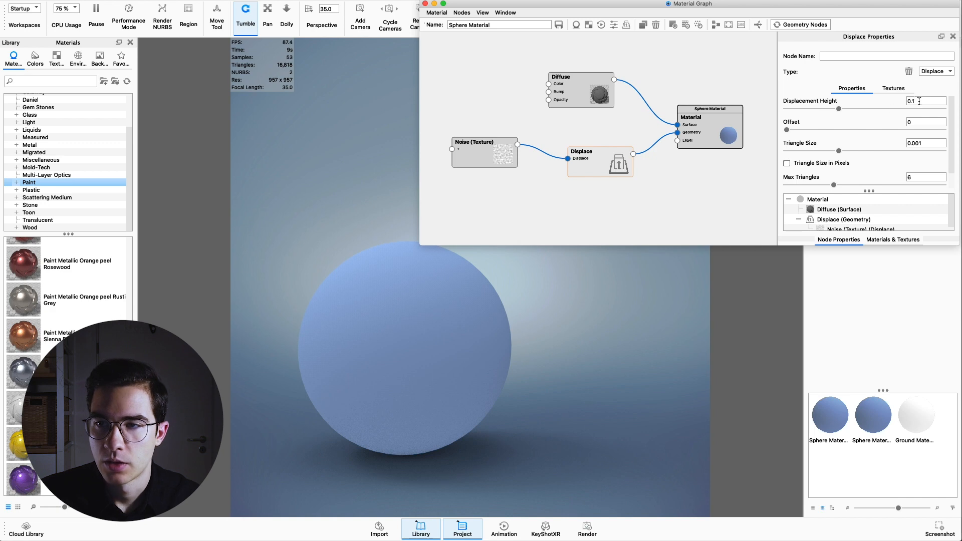
{"action": "type", "text": "15"}
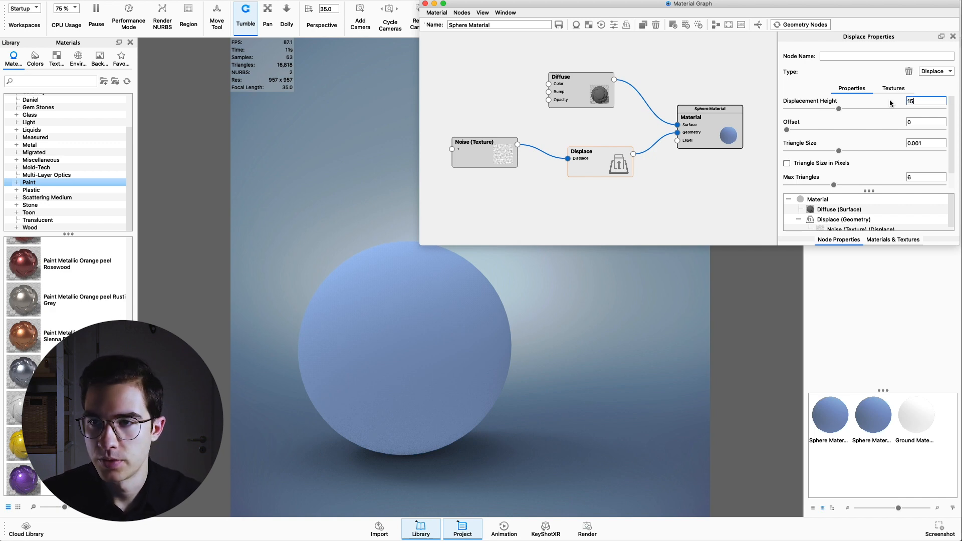
{"action": "left_click", "coordinate": [926, 121]}
{"action": "type", "text": "1"}
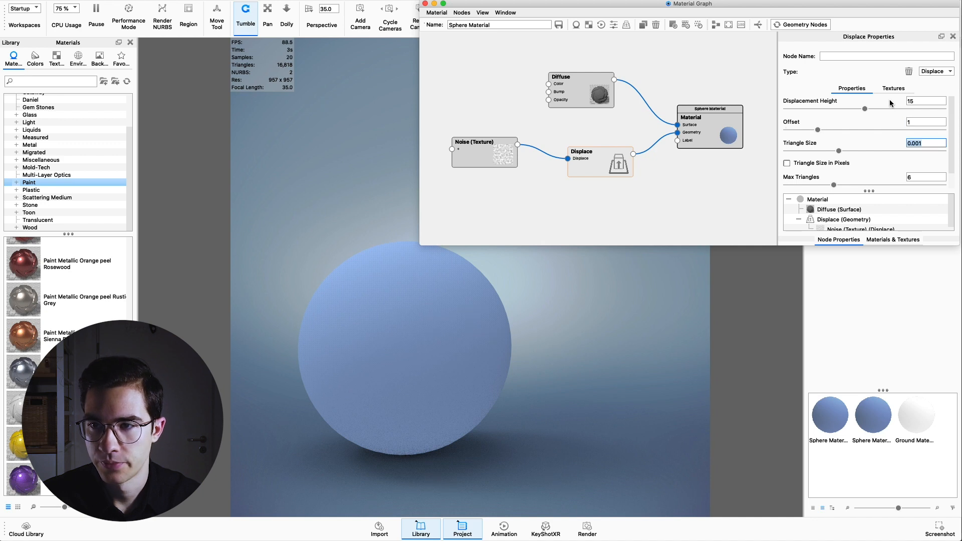
{"action": "type", "text": "0."}
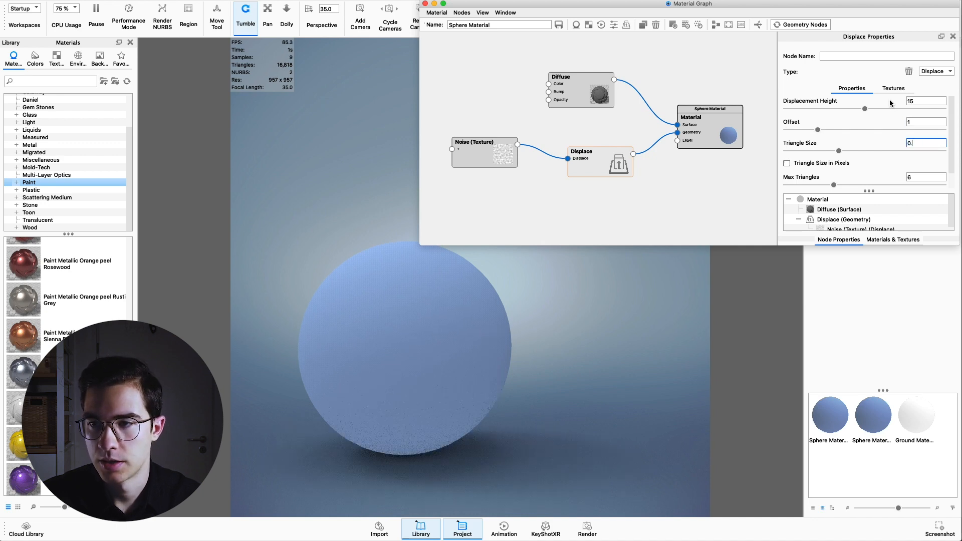
{"action": "type", "text": "0.1"}
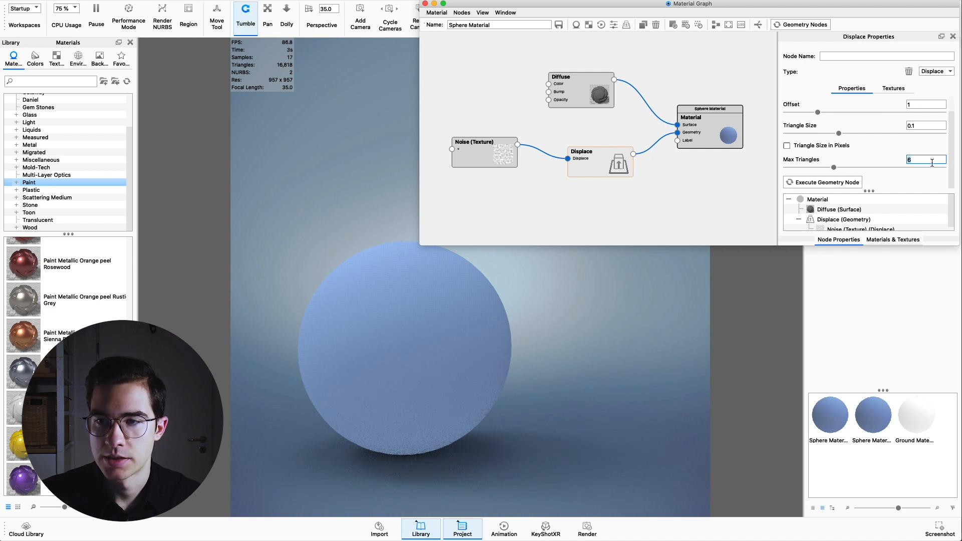
{"action": "mouse_move", "coordinate": [822, 182]}
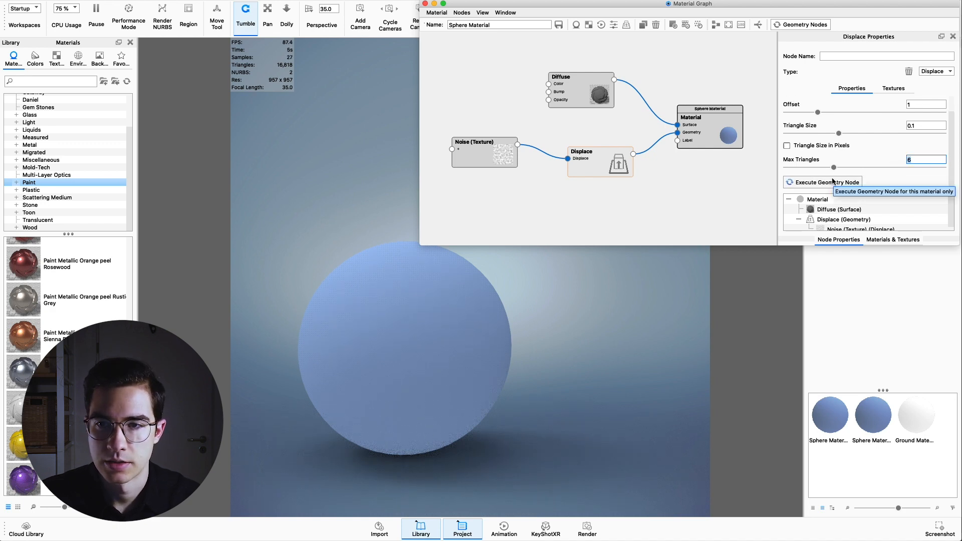
{"action": "left_click", "coordinate": [822, 183]}
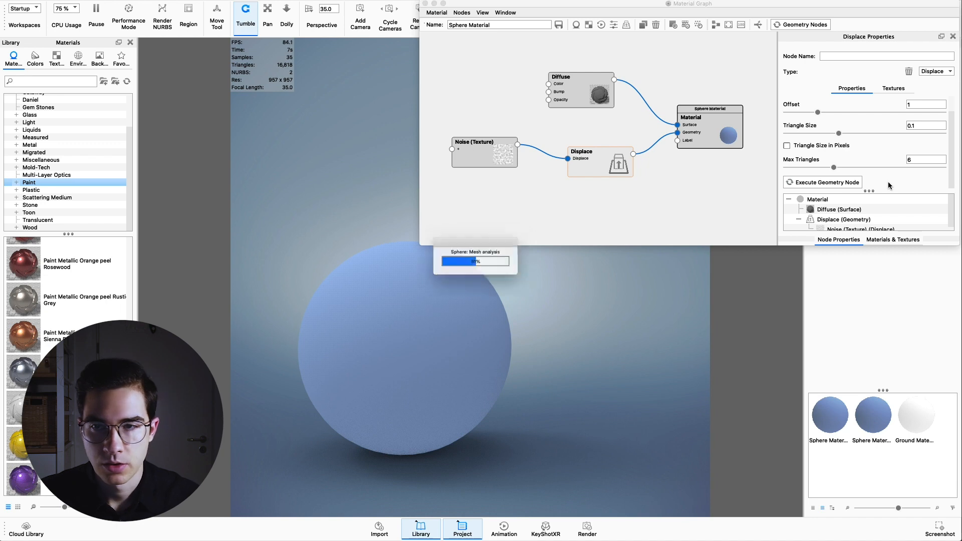
{"action": "left_click", "coordinate": [822, 182]}
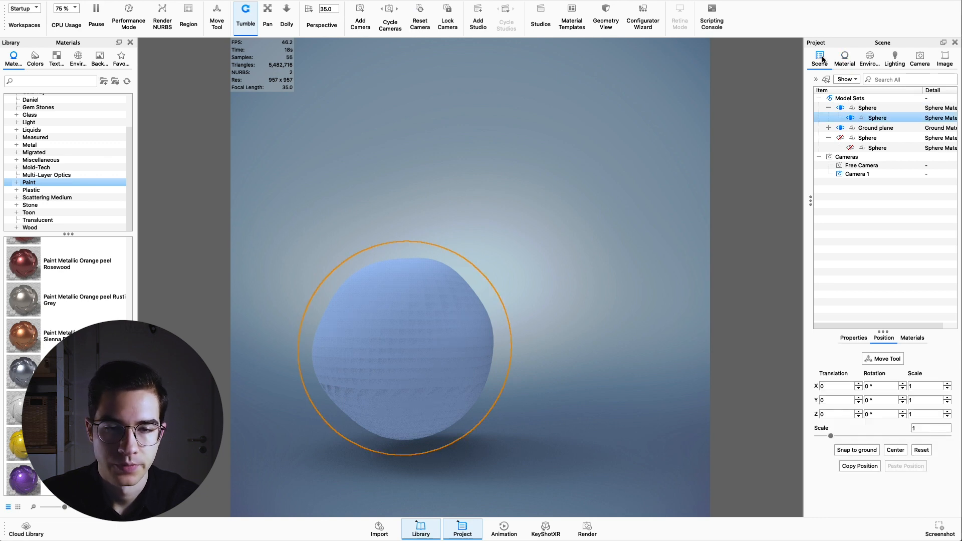
Step: Raise the displaced sphere's tessellation quality to 0.5 and apply it
{"action": "right_click", "coordinate": [416, 327]}
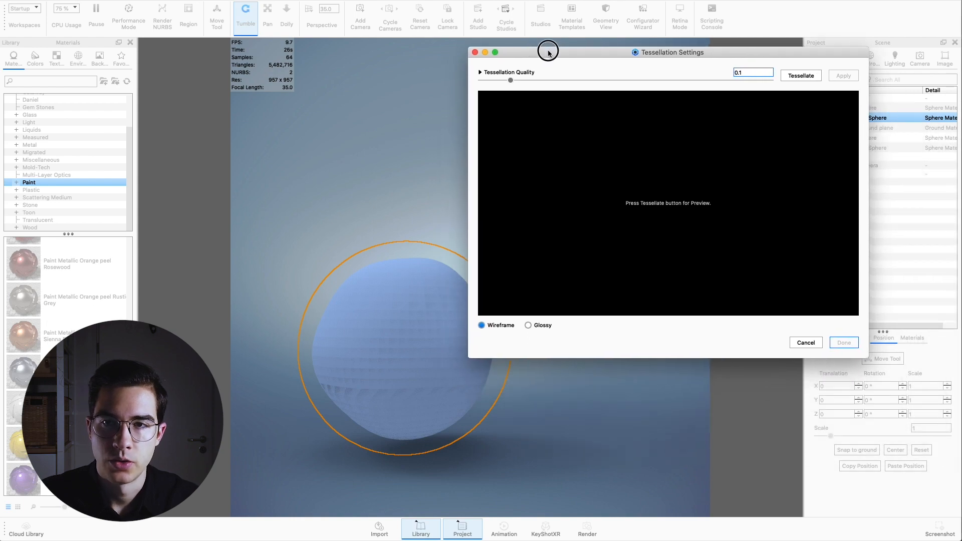
{"action": "left_click", "coordinate": [800, 75]}
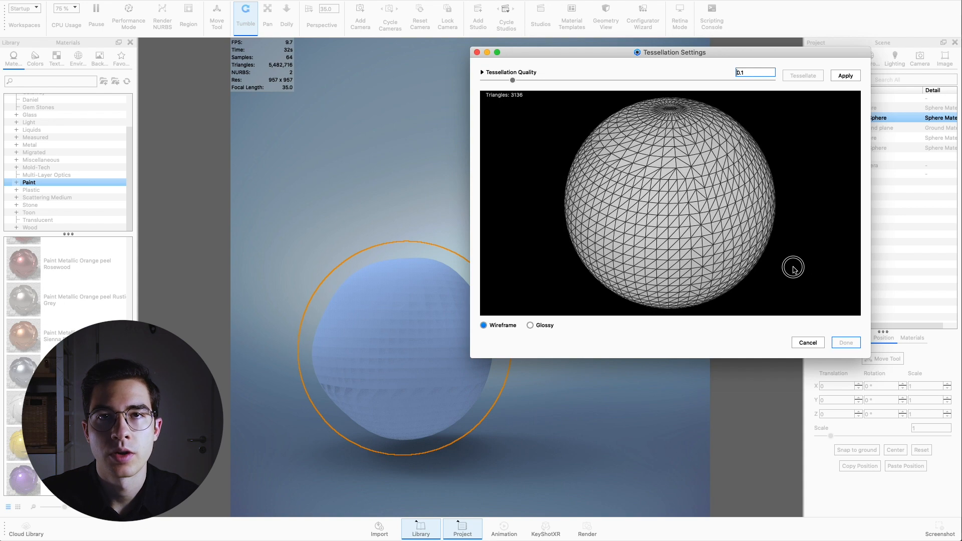
{"action": "mouse_move", "coordinate": [645, 186]}
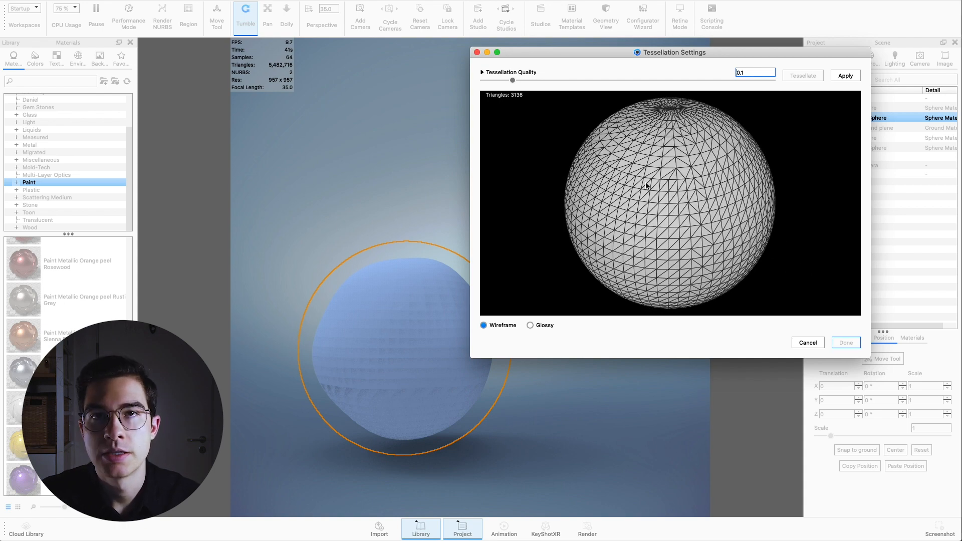
{"action": "mouse_move", "coordinate": [722, 177]}
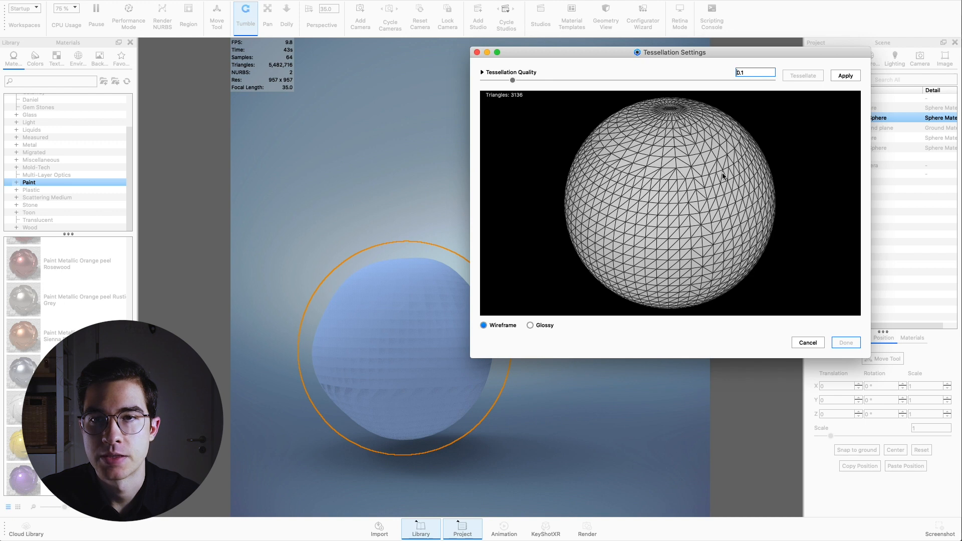
{"action": "left_click_drag", "start_coordinate": [513, 80], "coordinate": [628, 79]}
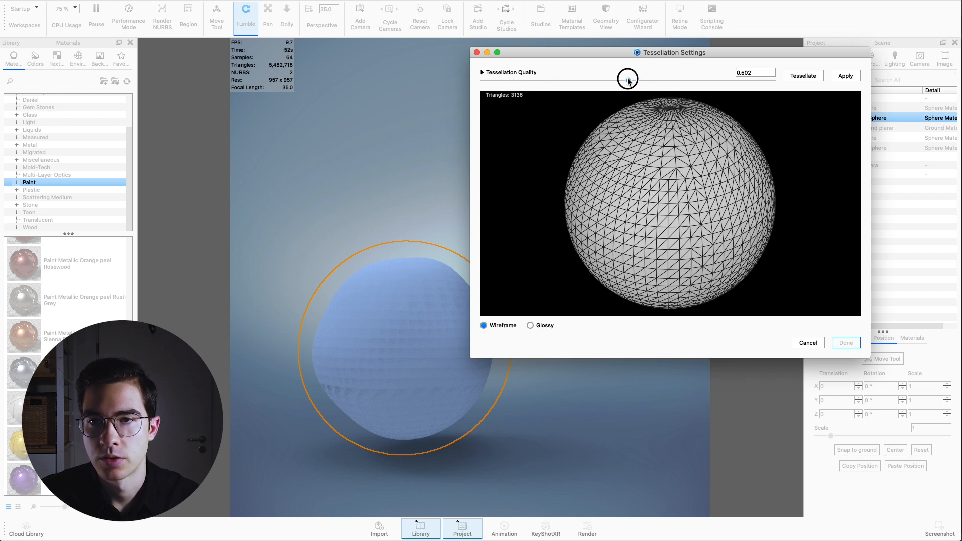
{"action": "left_click_drag", "start_coordinate": [627, 80], "coordinate": [628, 79]}
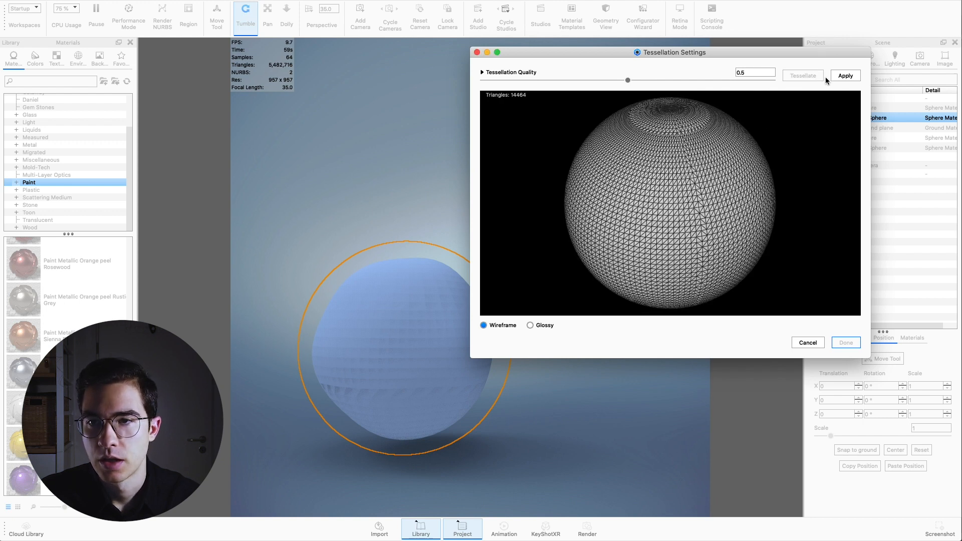
{"action": "mouse_move", "coordinate": [763, 122]}
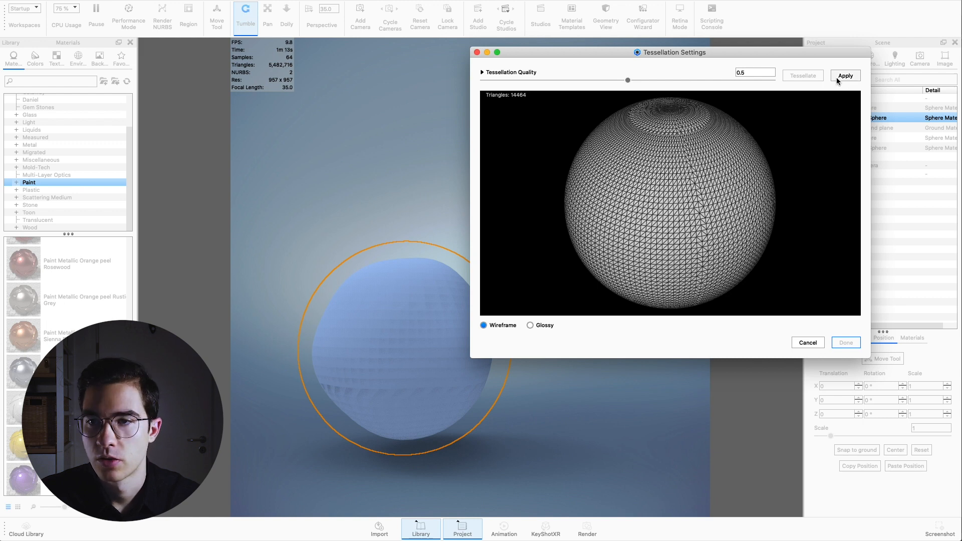
{"action": "left_click", "coordinate": [844, 75]}
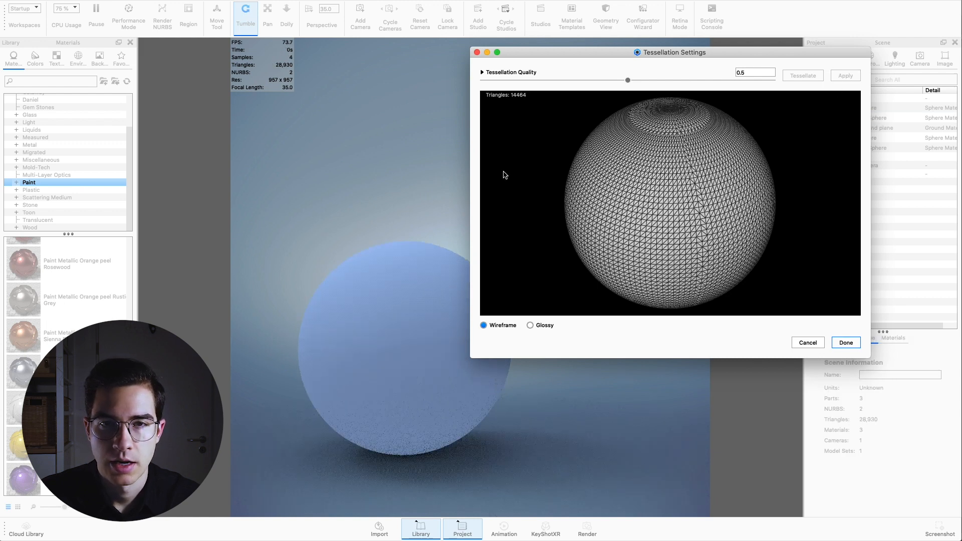
{"action": "left_click", "coordinate": [844, 342]}
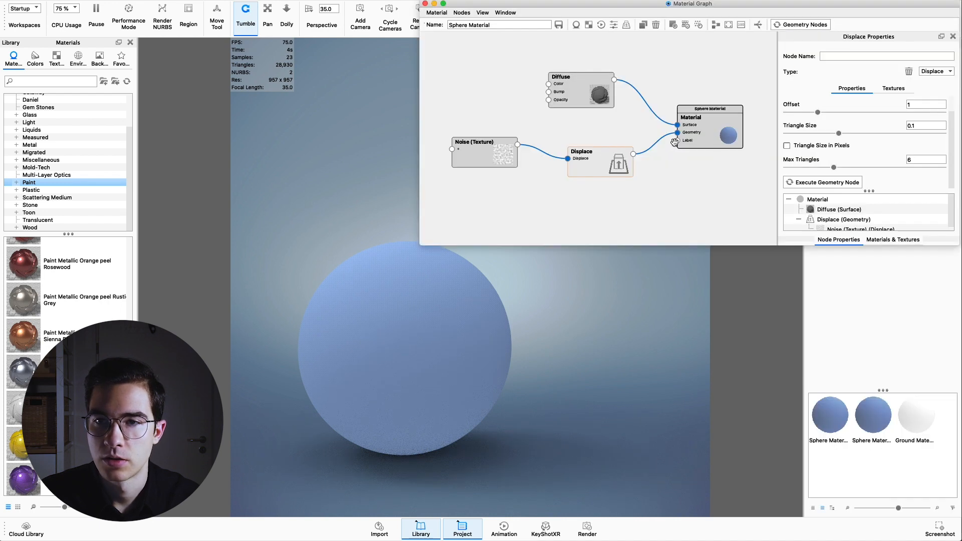
{"action": "mouse_move", "coordinate": [805, 25]}
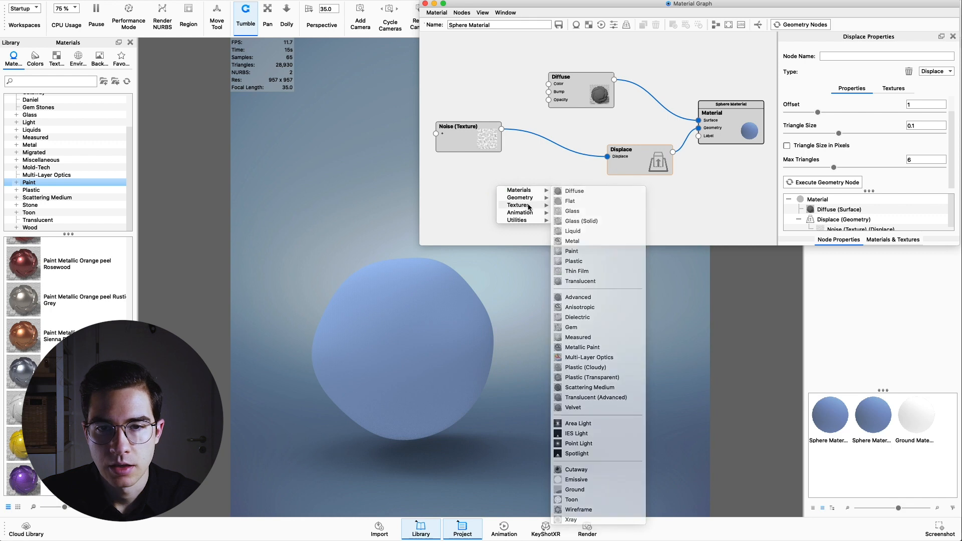
{"action": "mouse_move", "coordinate": [519, 205]}
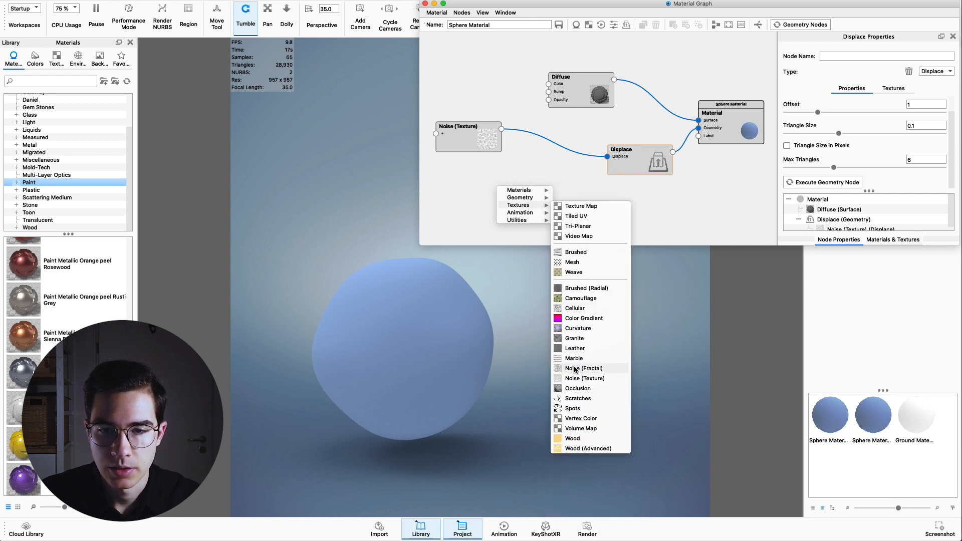
Step: Add a Granite texture node with white colour and scale 400
{"action": "left_click", "coordinate": [574, 338]}
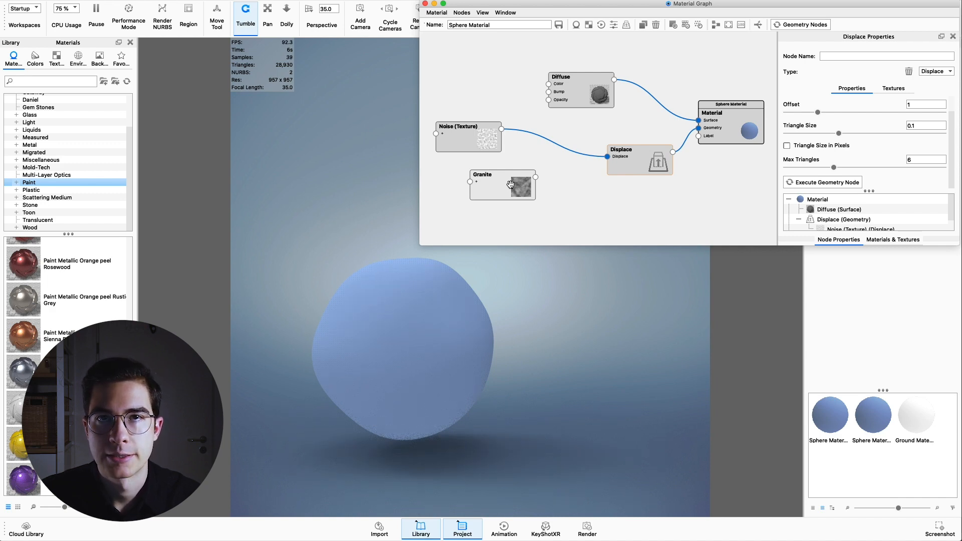
{"action": "left_click", "coordinate": [501, 185]}
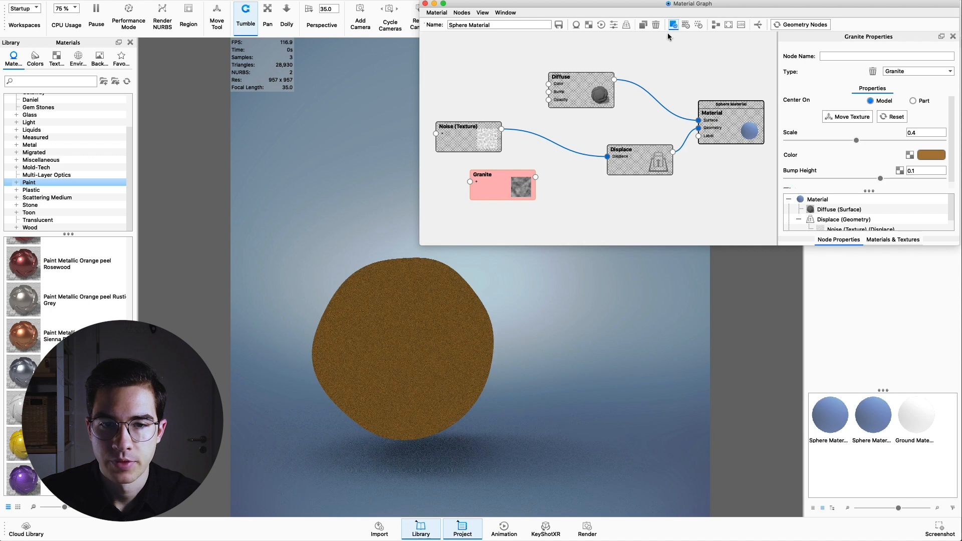
{"action": "left_click", "coordinate": [931, 155]}
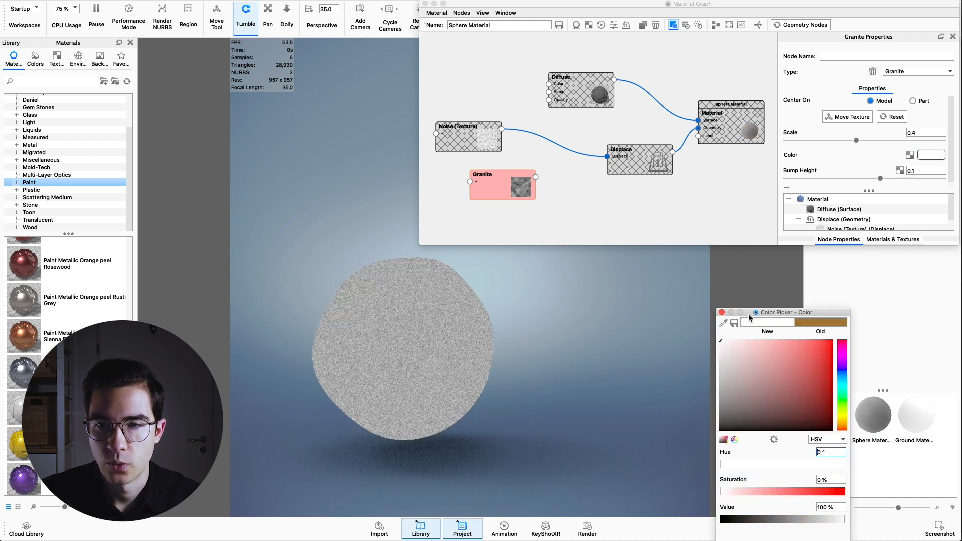
{"action": "left_click", "coordinate": [723, 311]}
{"action": "type", "text": "400"}
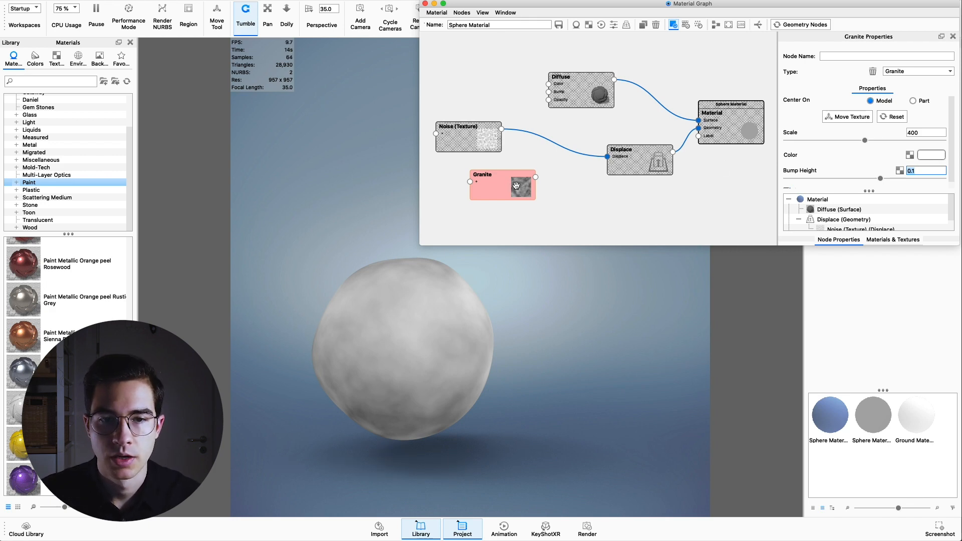
{"action": "left_click_drag", "start_coordinate": [519, 187], "coordinate": [500, 194]}
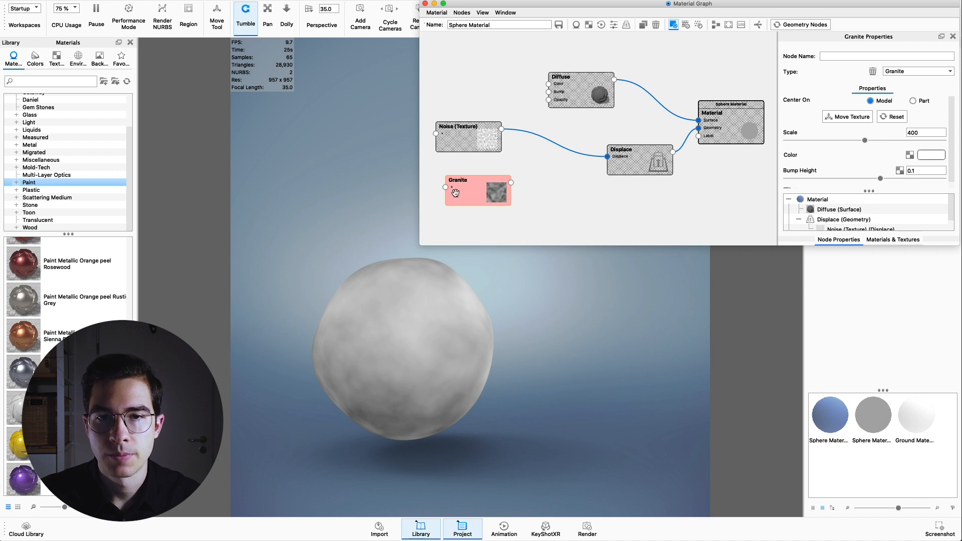
Step: Insert a Color Composite on the Noise–Displace link with Granite as its background
{"action": "right_click", "coordinate": [546, 140]}
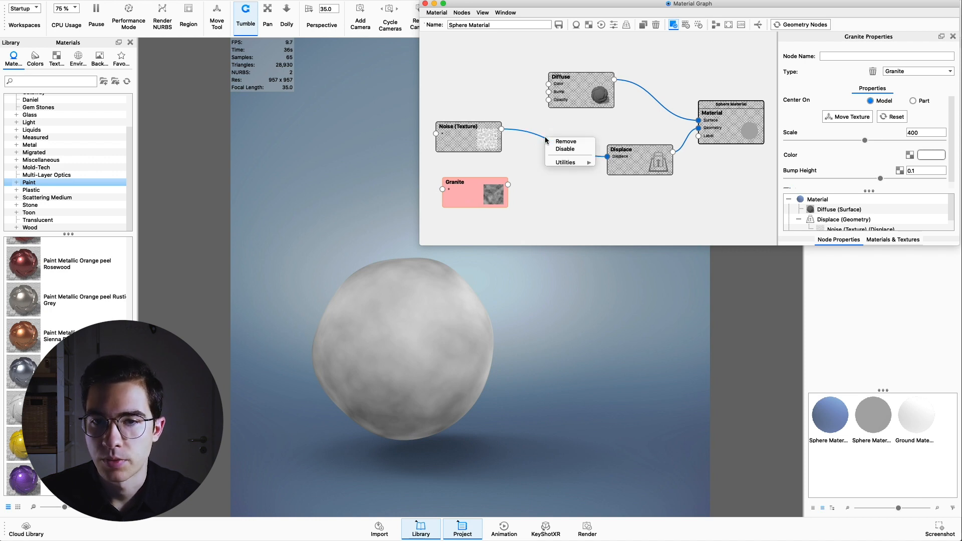
{"action": "left_click", "coordinate": [564, 142]}
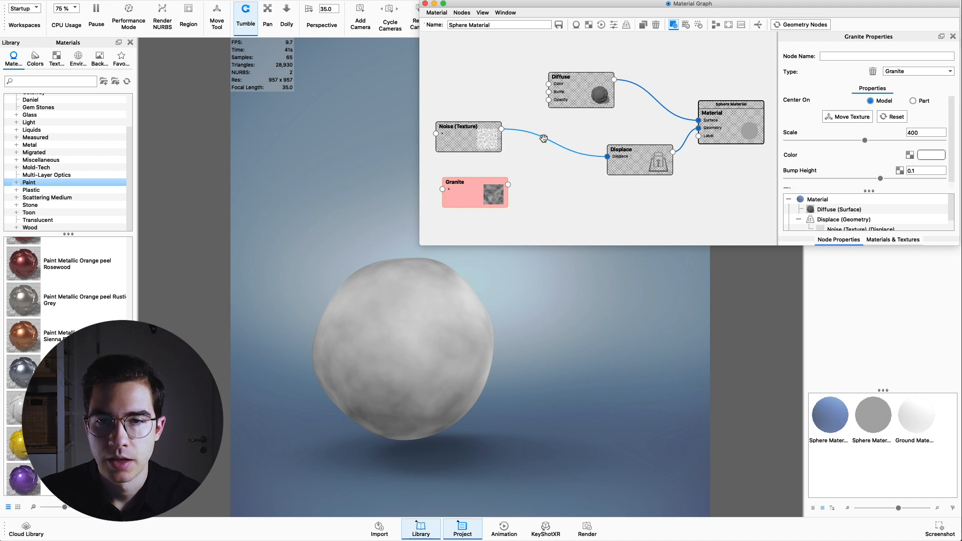
{"action": "right_click", "coordinate": [543, 138]}
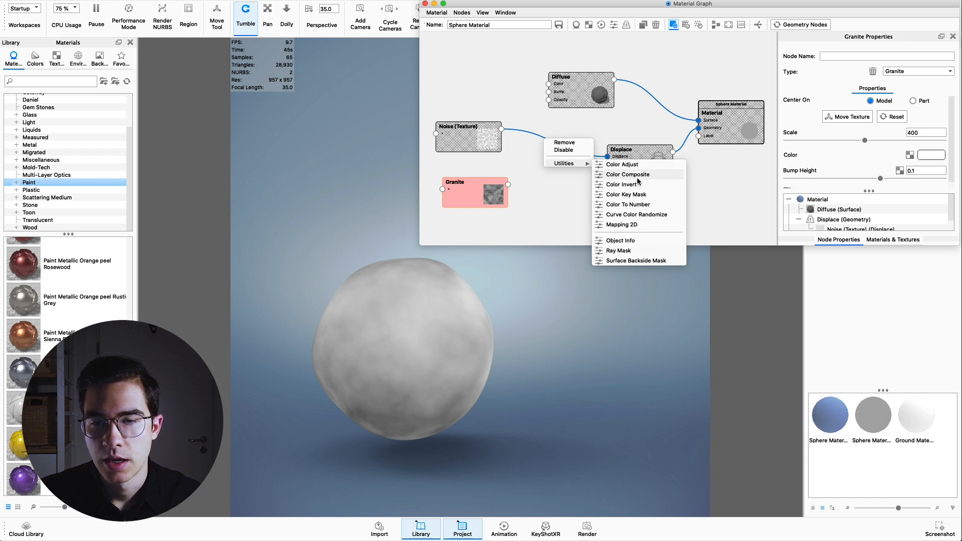
{"action": "left_click", "coordinate": [627, 174]}
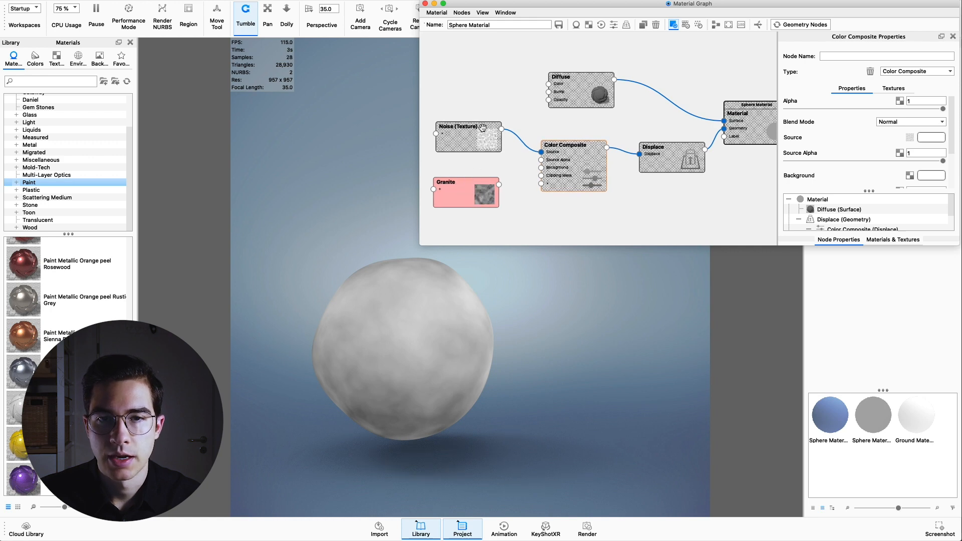
{"action": "left_click", "coordinate": [484, 188]}
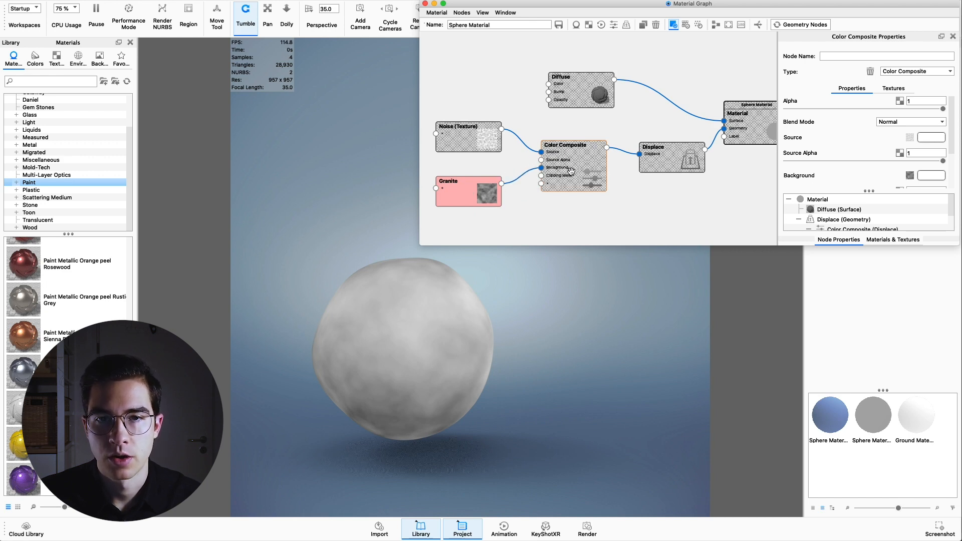
{"action": "mouse_move", "coordinate": [672, 25]}
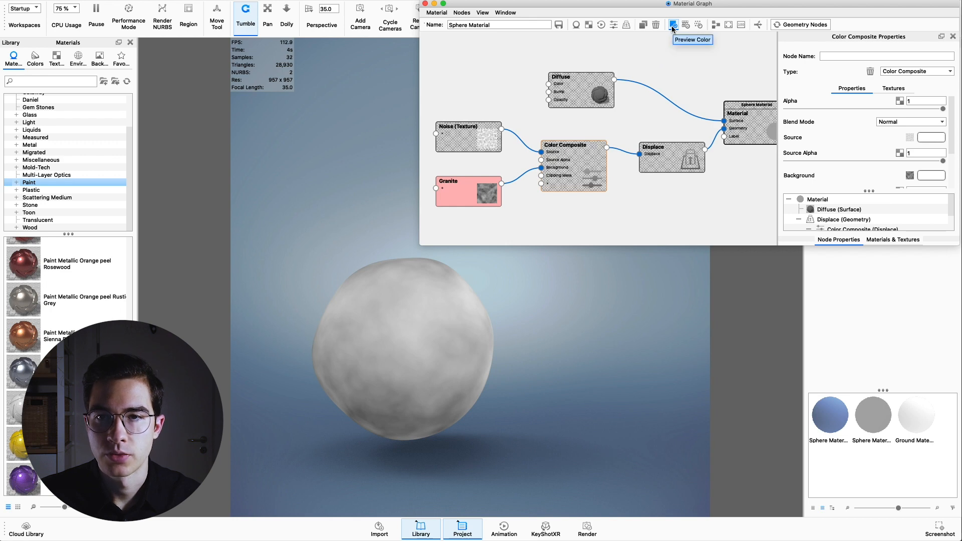
Step: Preview the composite on the sphere and set its blend mode to Multiply
{"action": "left_click", "coordinate": [673, 25]}
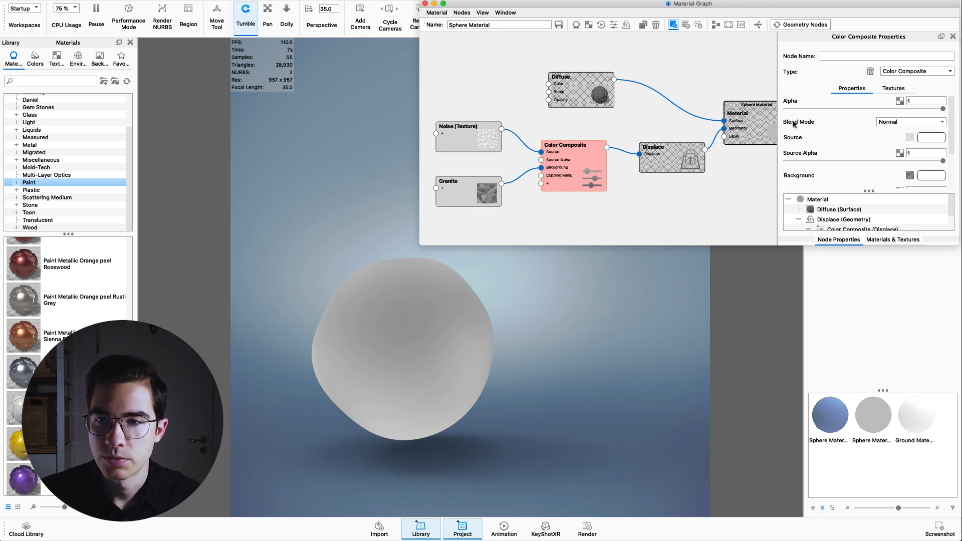
{"action": "left_click", "coordinate": [910, 121]}
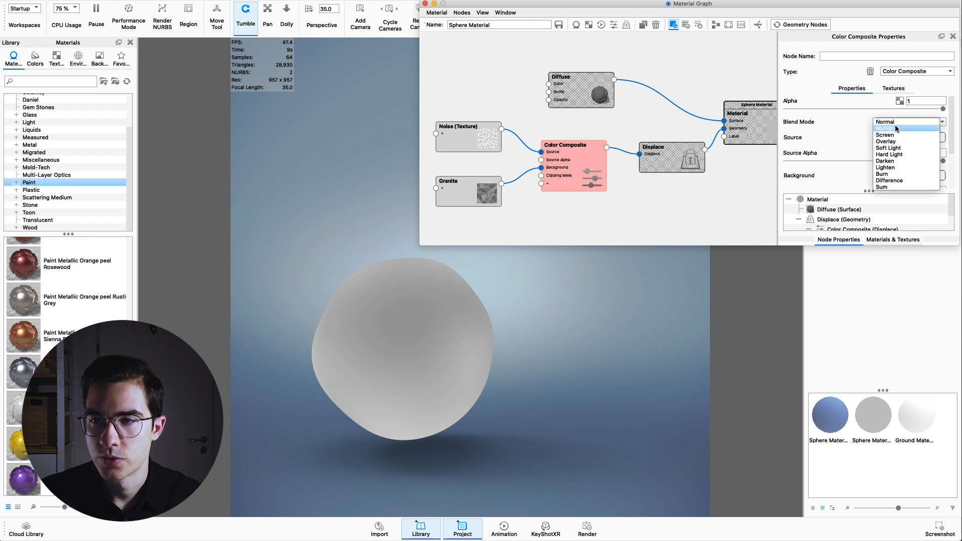
{"action": "left_click", "coordinate": [883, 128]}
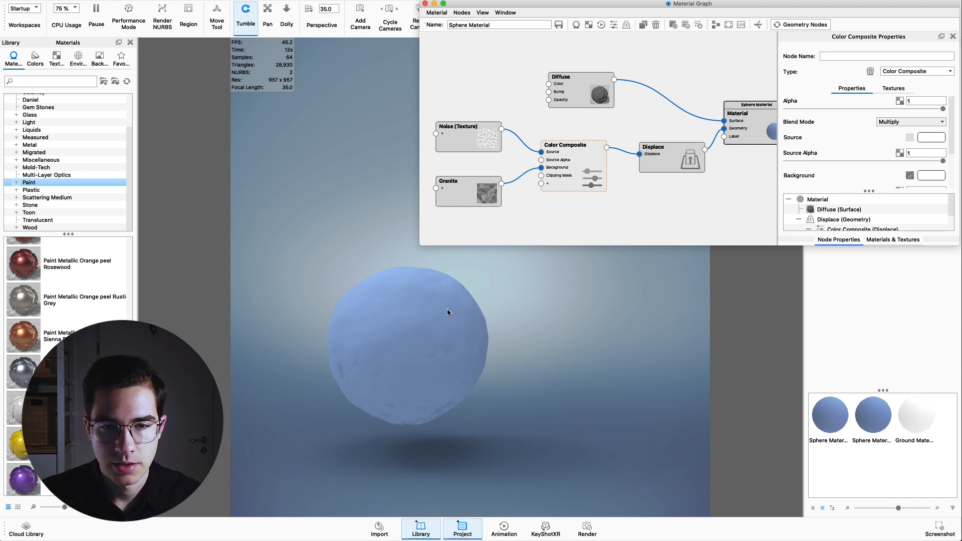
{"action": "mouse_move", "coordinate": [452, 365]}
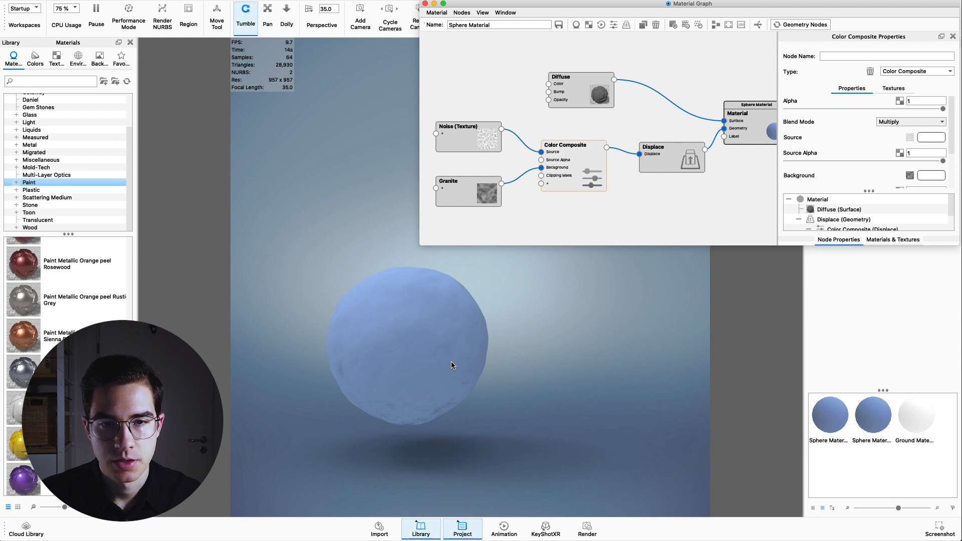
{"action": "mouse_move", "coordinate": [387, 315]}
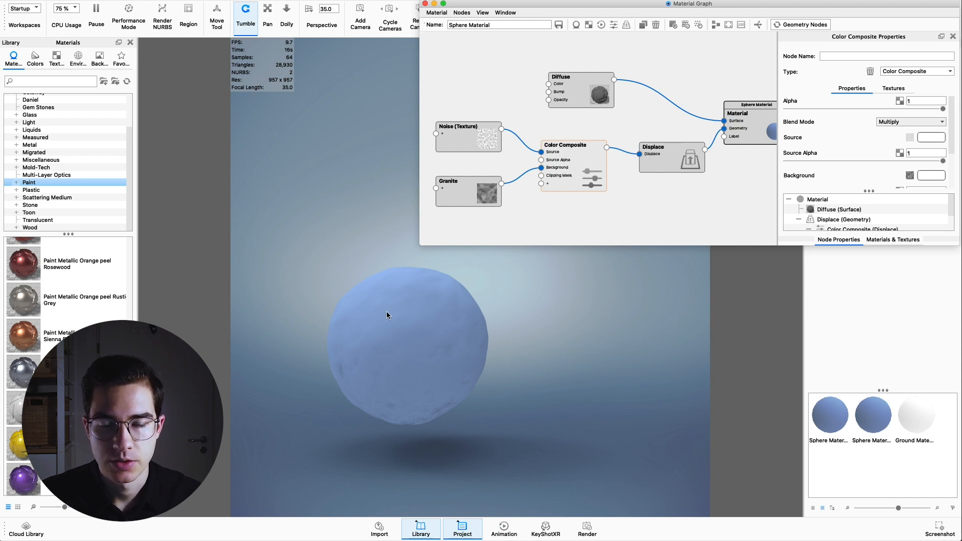
{"action": "mouse_move", "coordinate": [435, 330]}
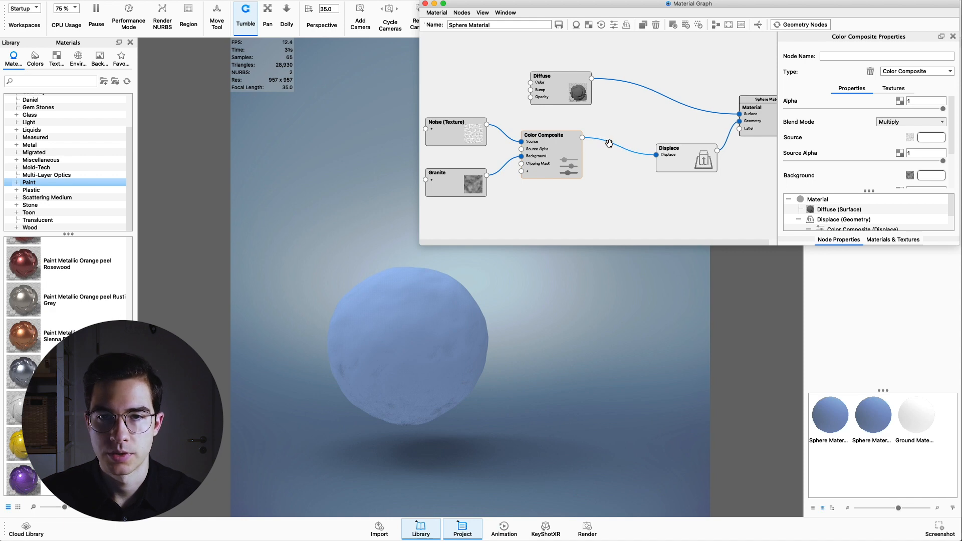
Step: Insert a second Color Composite fed by an unsynced duplicate Granite at scale 100
{"action": "right_click", "coordinate": [609, 142]}
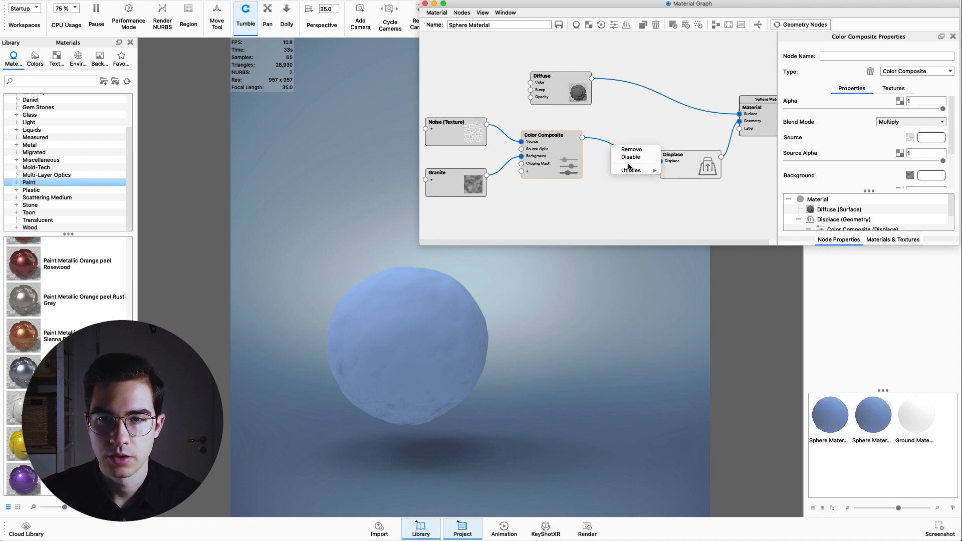
{"action": "left_click", "coordinate": [629, 170]}
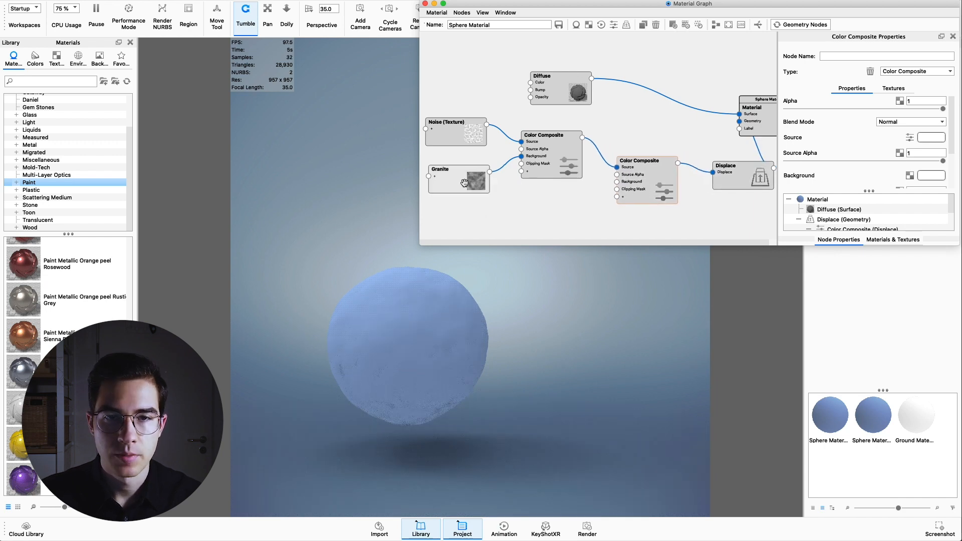
{"action": "right_click", "coordinate": [459, 180]}
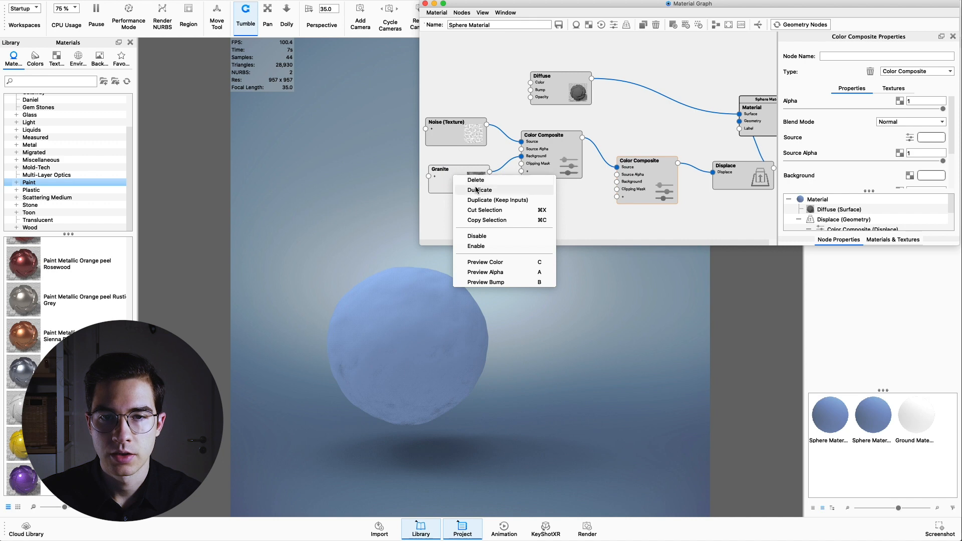
{"action": "left_click", "coordinate": [457, 177]}
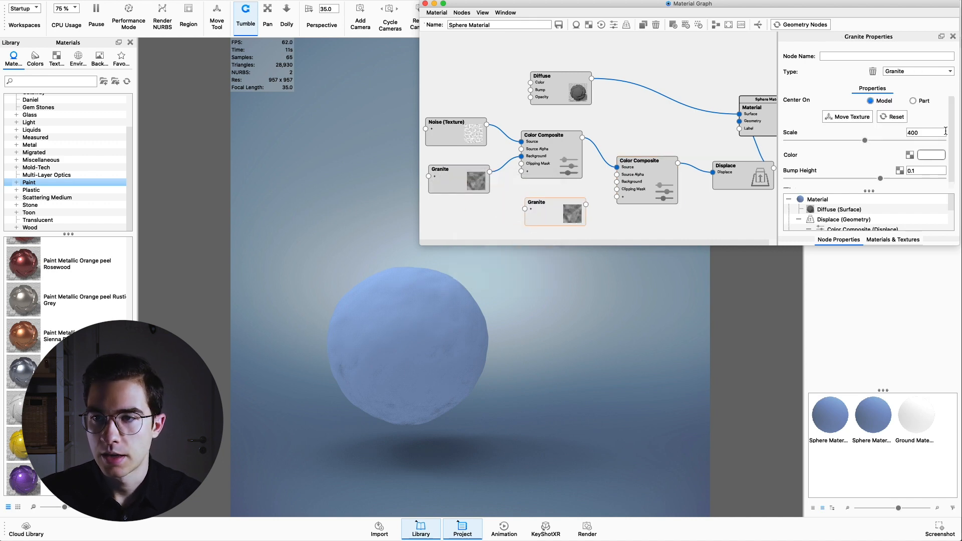
{"action": "left_click", "coordinate": [788, 184]}
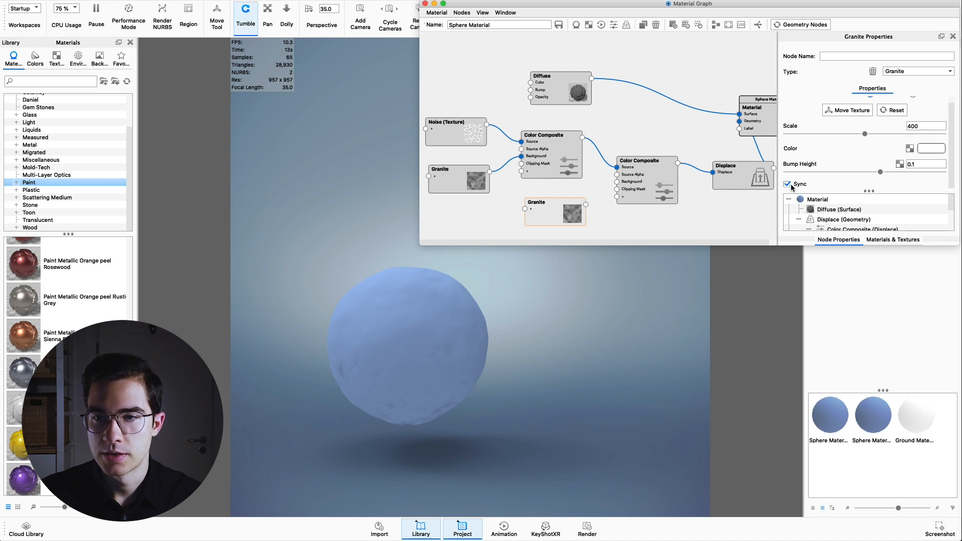
{"action": "left_click", "coordinate": [788, 183]}
{"action": "type", "text": "100"}
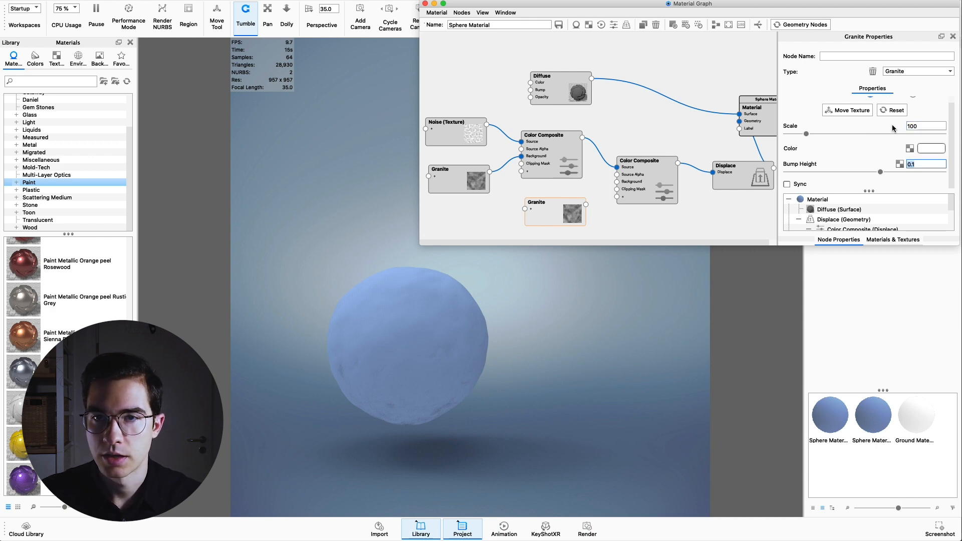
{"action": "left_click", "coordinate": [554, 211]}
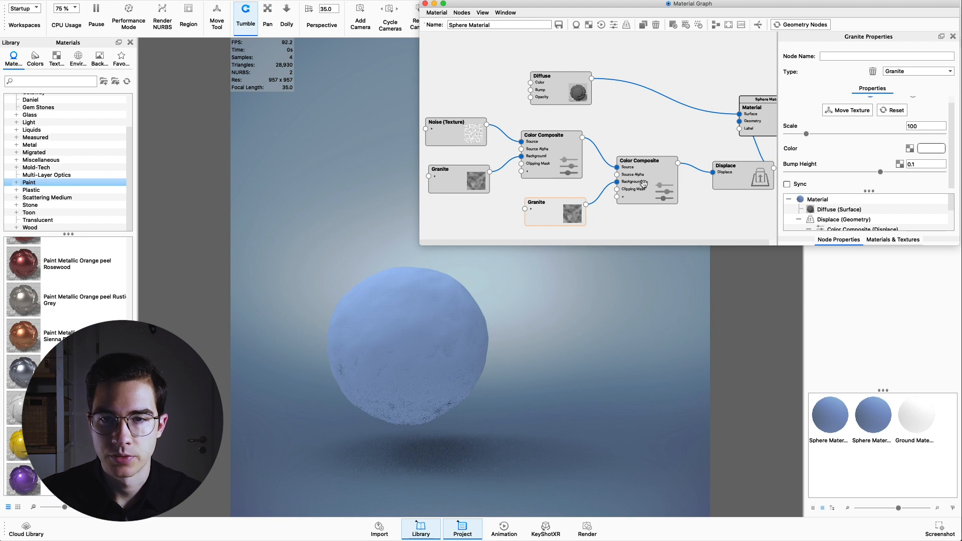
Step: Set the second composite to Screen blending and lower its background alpha to about 0.2
{"action": "left_click", "coordinate": [642, 163]}
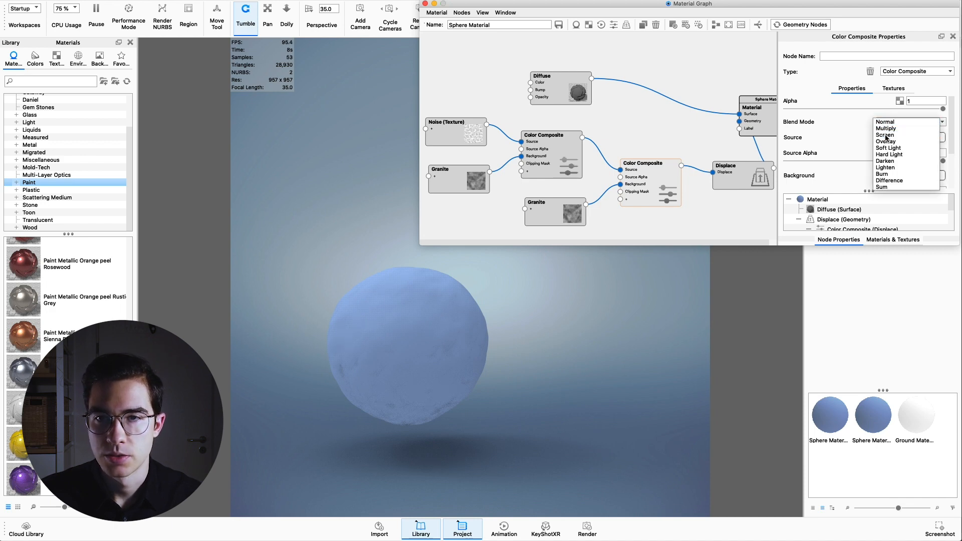
{"action": "left_click", "coordinate": [885, 135]}
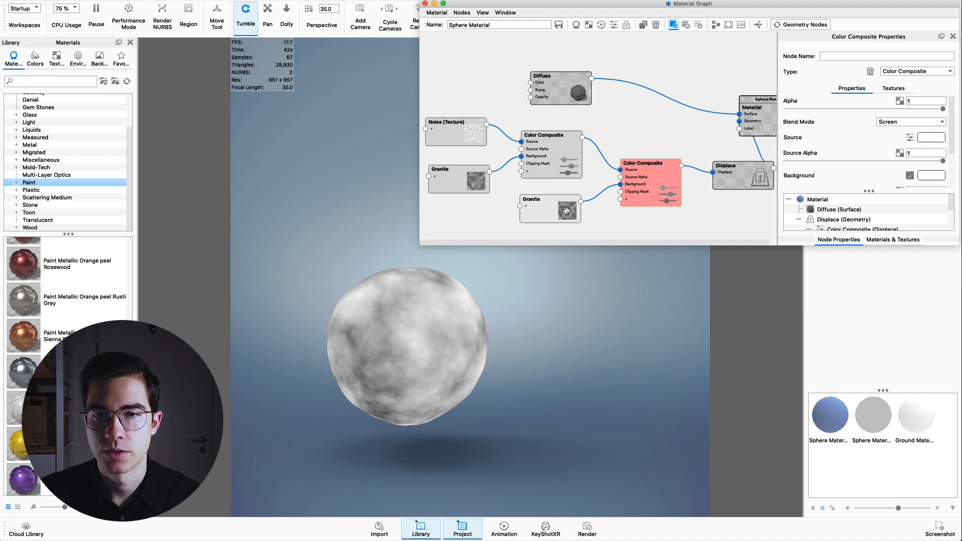
{"action": "left_click", "coordinate": [549, 209]}
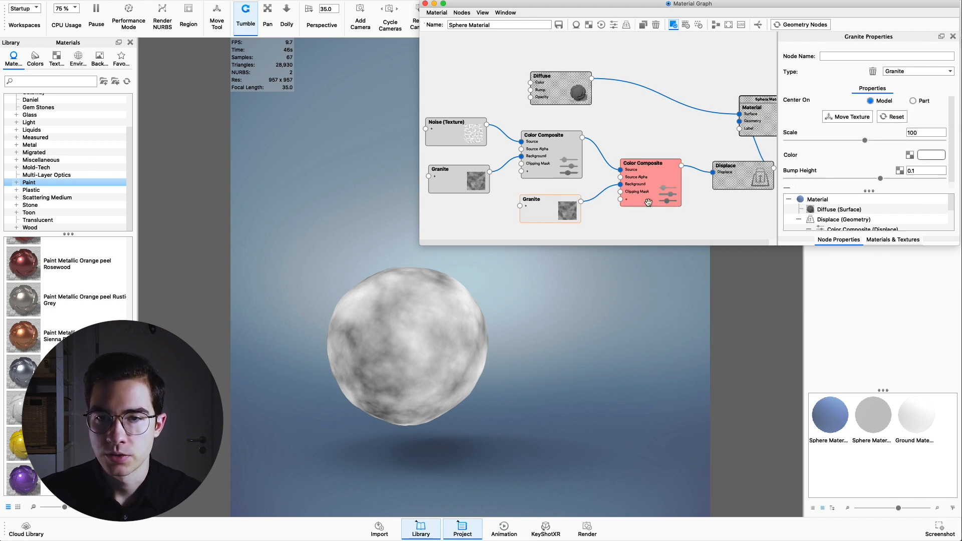
{"action": "left_click", "coordinate": [650, 178]}
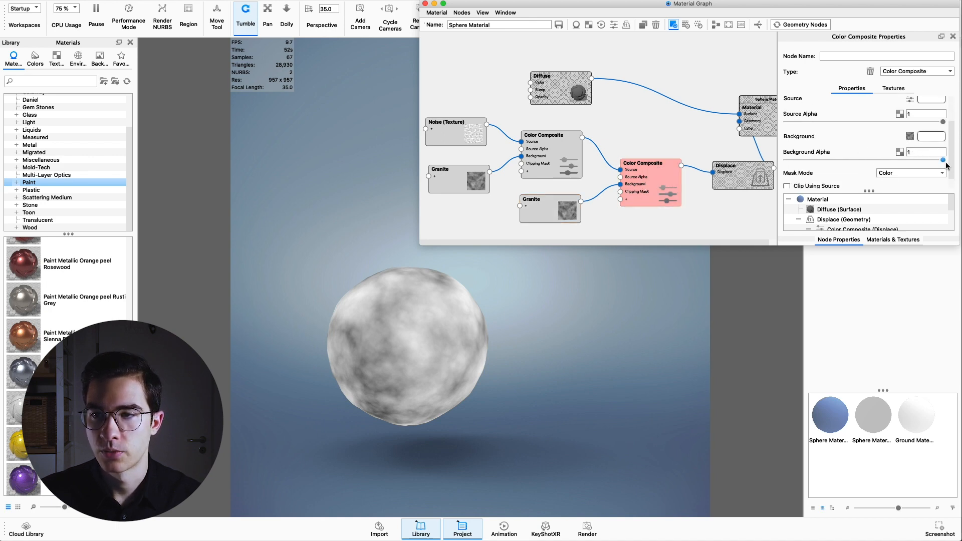
{"action": "left_click_drag", "start_coordinate": [943, 160], "coordinate": [863, 160]}
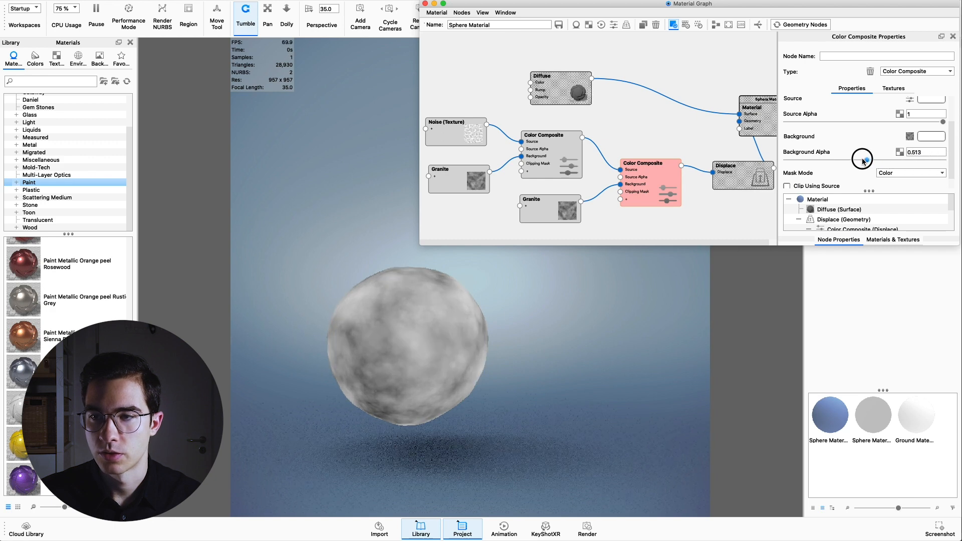
{"action": "left_click_drag", "start_coordinate": [865, 158], "coordinate": [819, 159]}
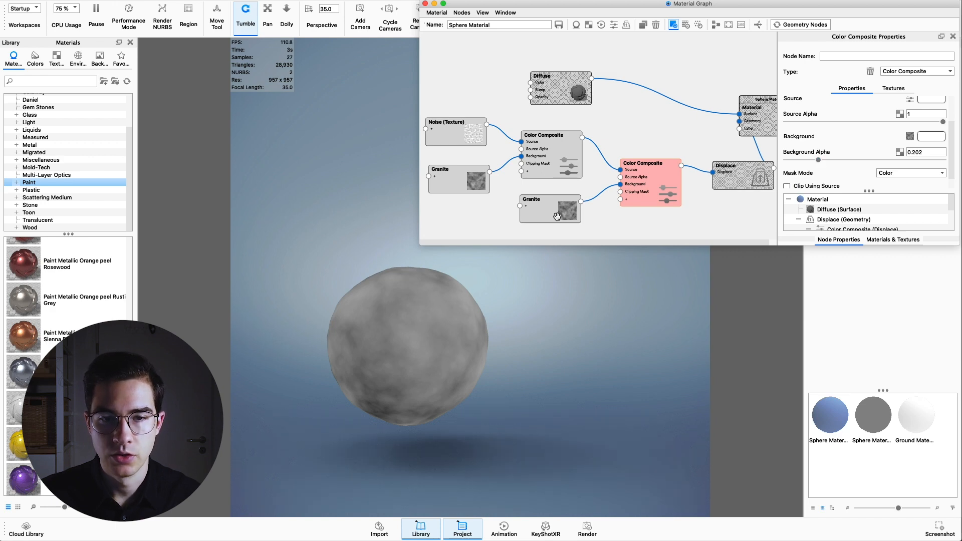
{"action": "mouse_move", "coordinate": [393, 360]}
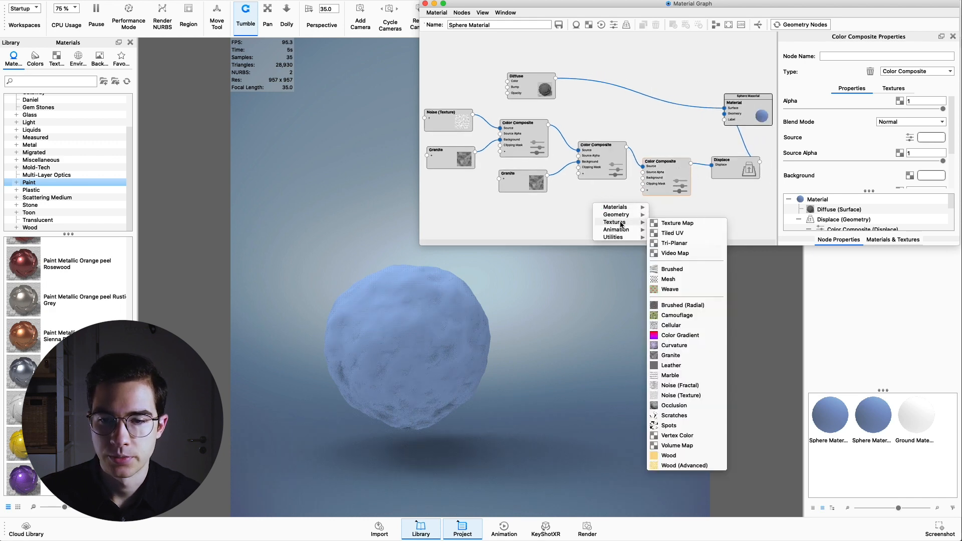
Step: Add a Noise (Fractal) texture at scale 1 into the third composite's background
{"action": "left_click", "coordinate": [679, 385]}
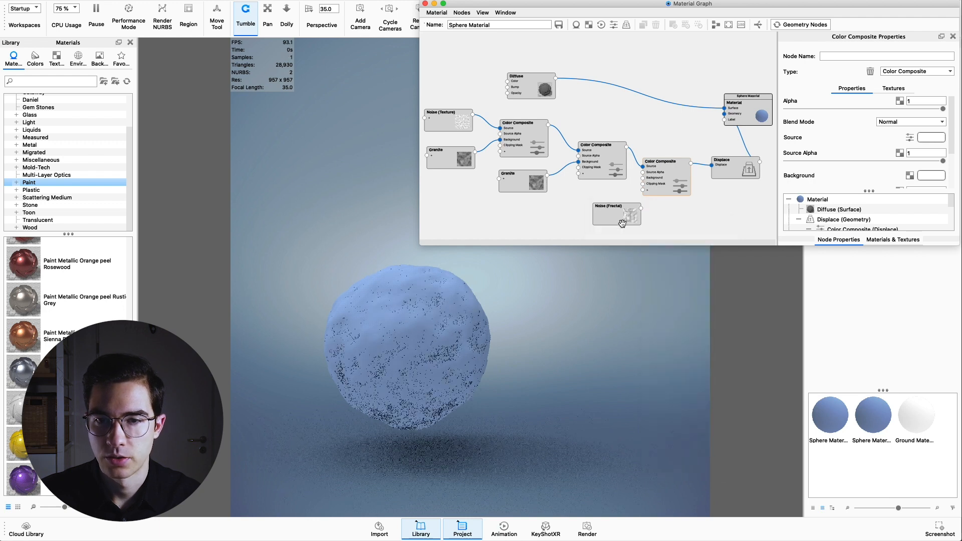
{"action": "left_click", "coordinate": [599, 213]}
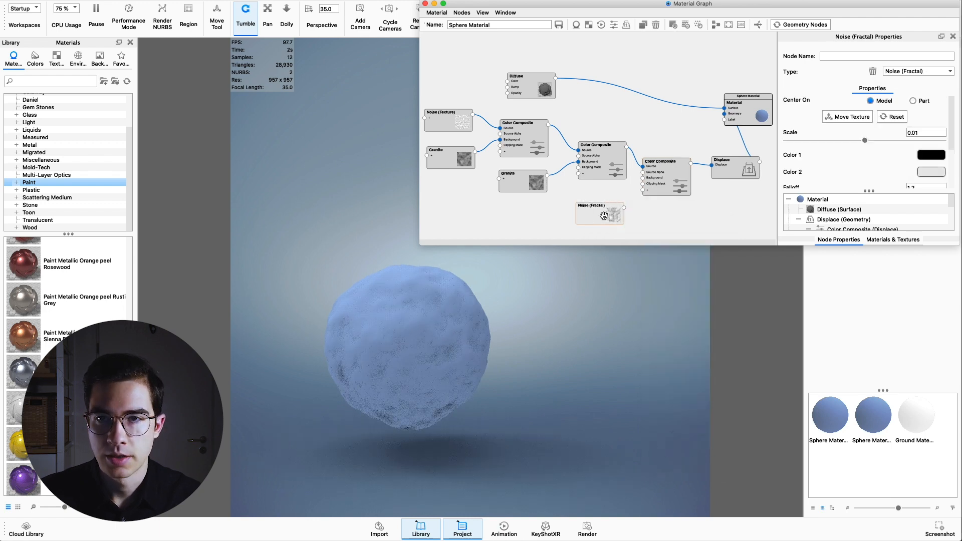
{"action": "mouse_move", "coordinate": [672, 25]}
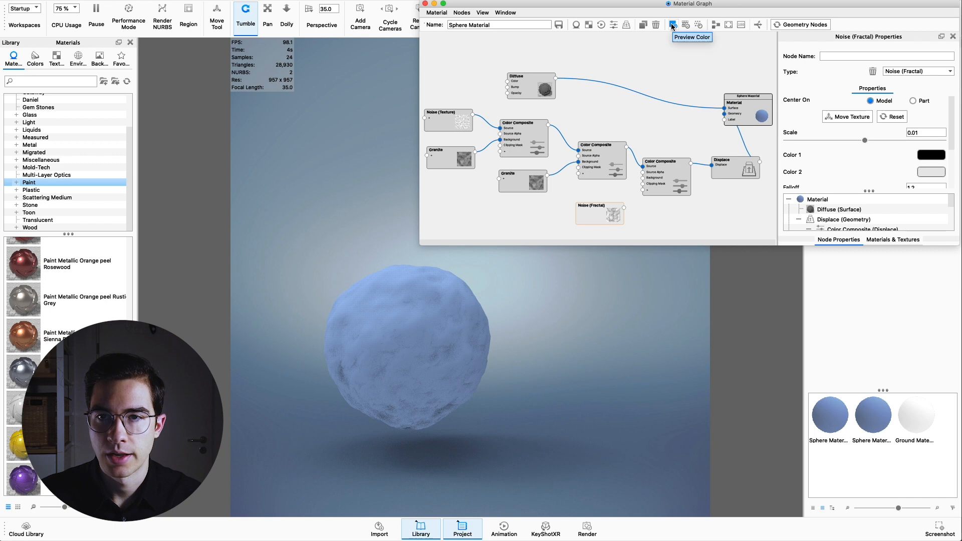
{"action": "left_click", "coordinate": [673, 25]}
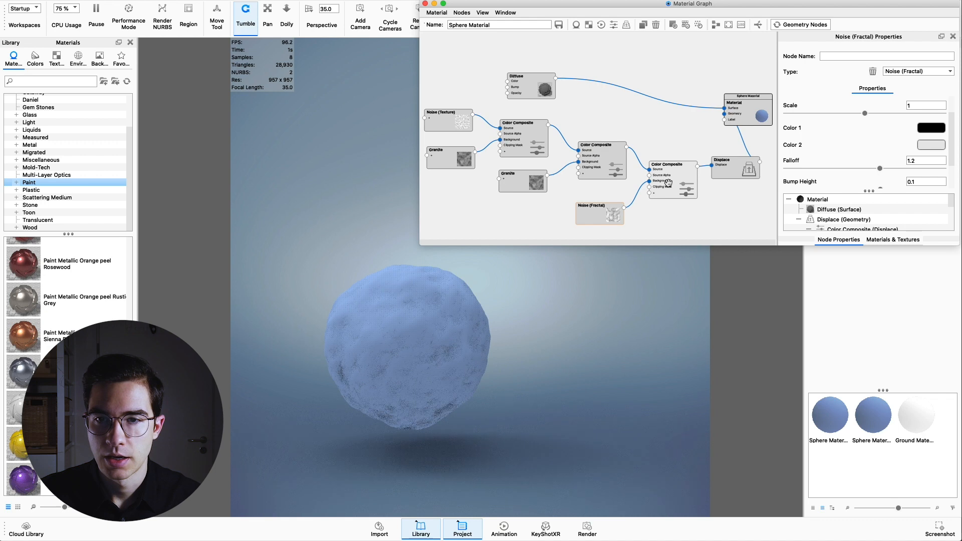
Step: Select the third Color Composite, preview it, and set its blend mode to Overlay
{"action": "left_click", "coordinate": [670, 169]}
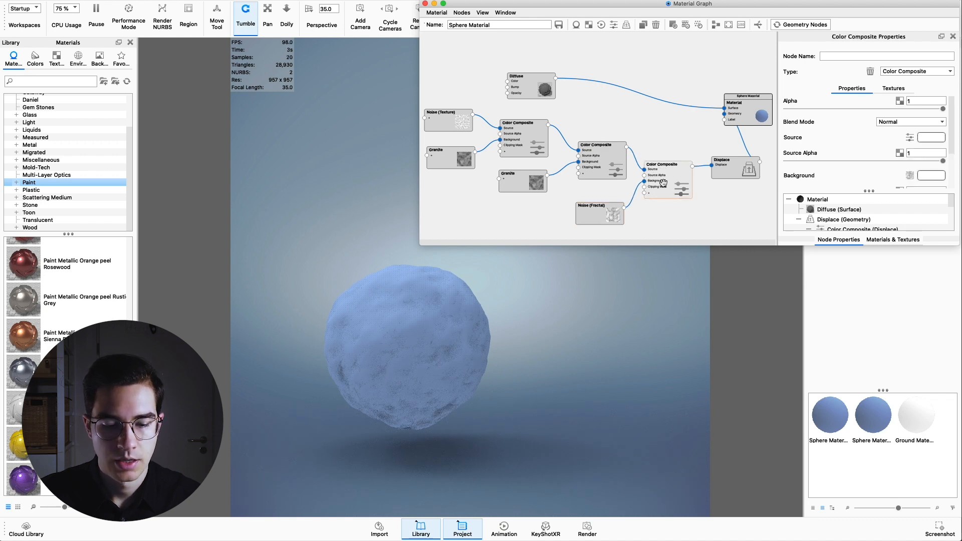
{"action": "left_click", "coordinate": [660, 165]}
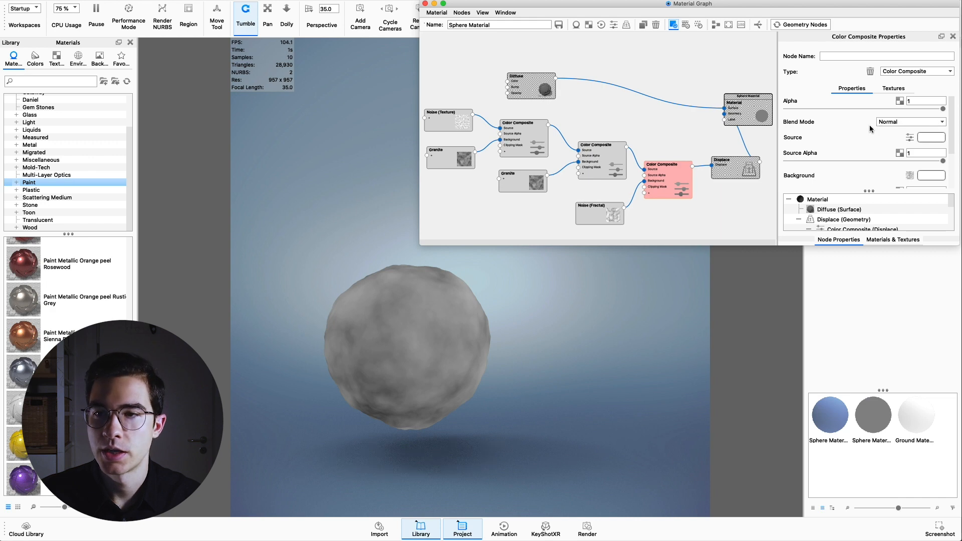
{"action": "left_click", "coordinate": [910, 121]}
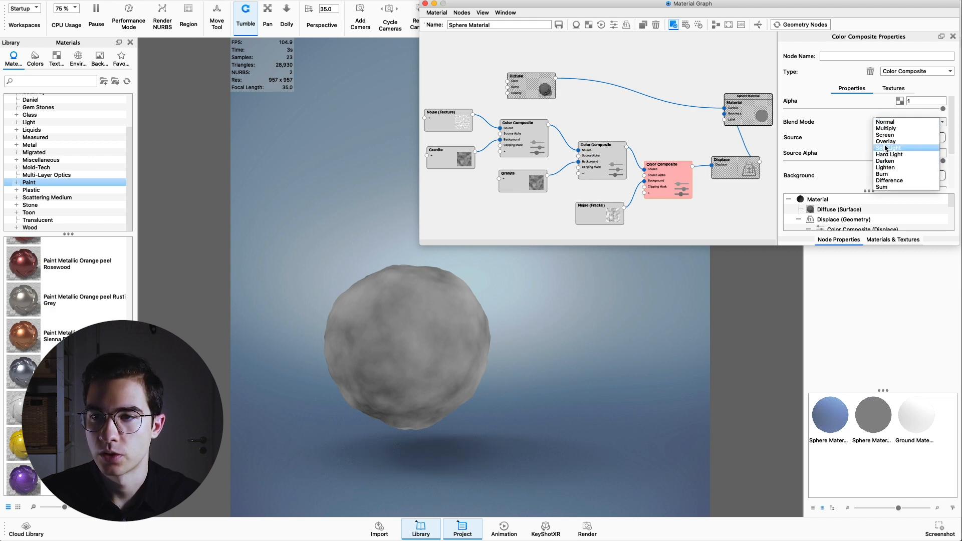
{"action": "left_click", "coordinate": [885, 142]}
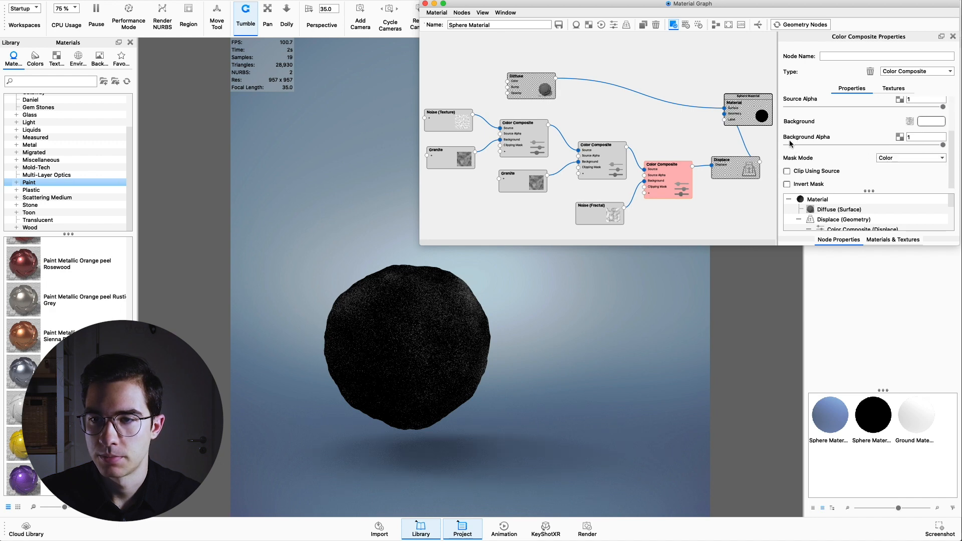
Step: Lower the background alpha to 0.11, stop the preview, and rebuild the displaced geometry
{"action": "left_click_drag", "start_coordinate": [937, 144], "coordinate": [935, 145]}
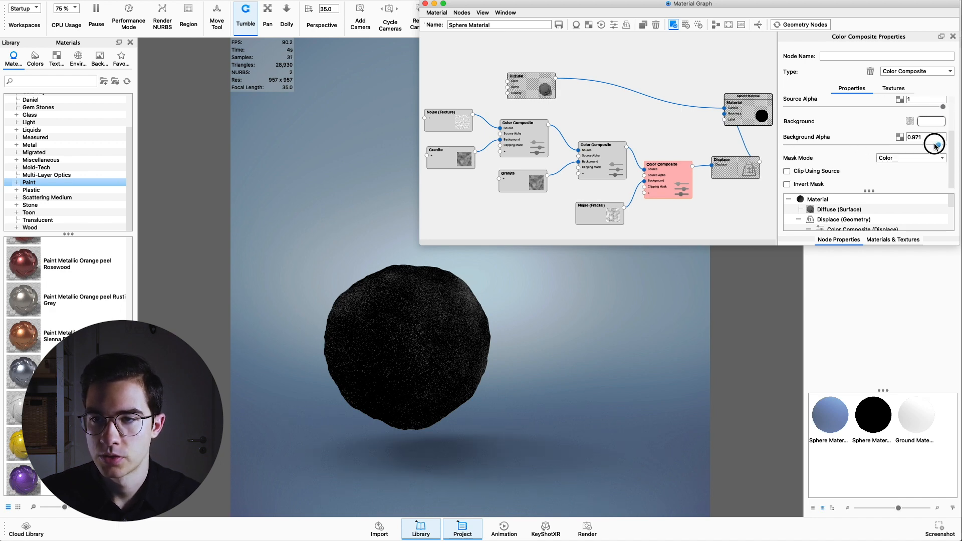
{"action": "left_click_drag", "start_coordinate": [935, 145], "coordinate": [791, 146]}
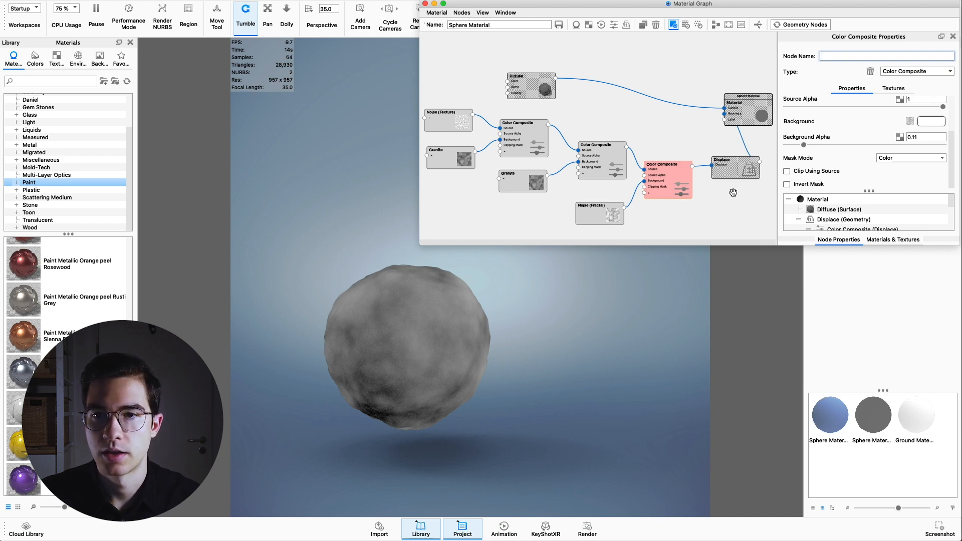
{"action": "mouse_move", "coordinate": [673, 24]}
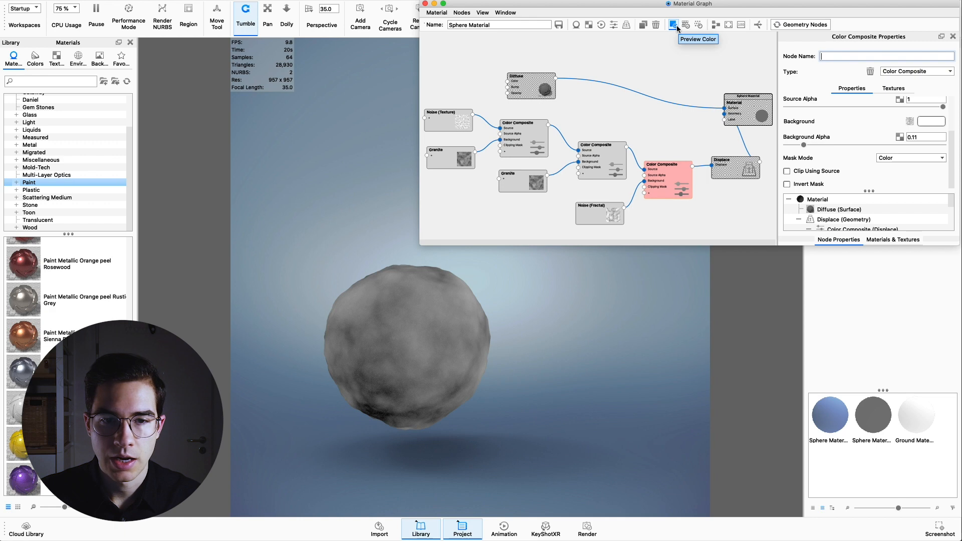
{"action": "left_click", "coordinate": [672, 24]}
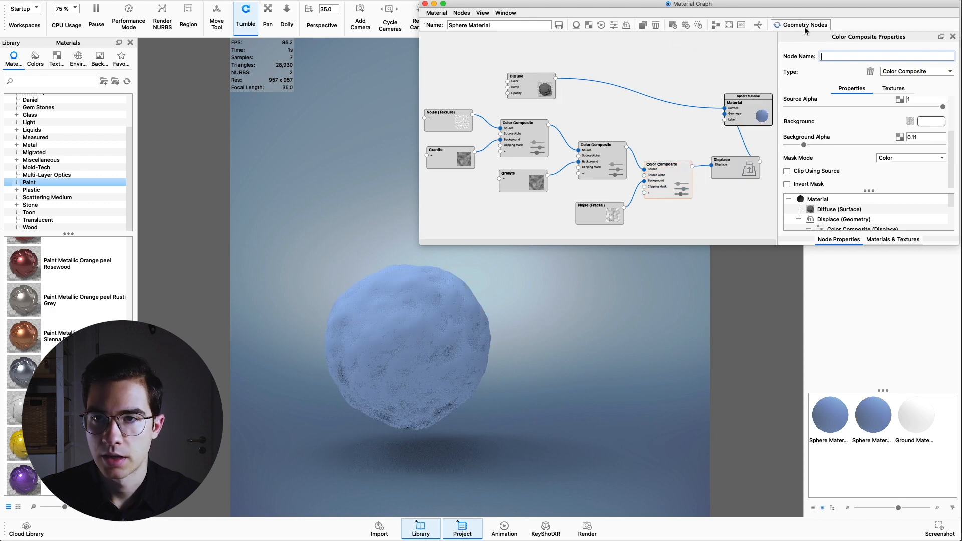
{"action": "left_click", "coordinate": [735, 167]}
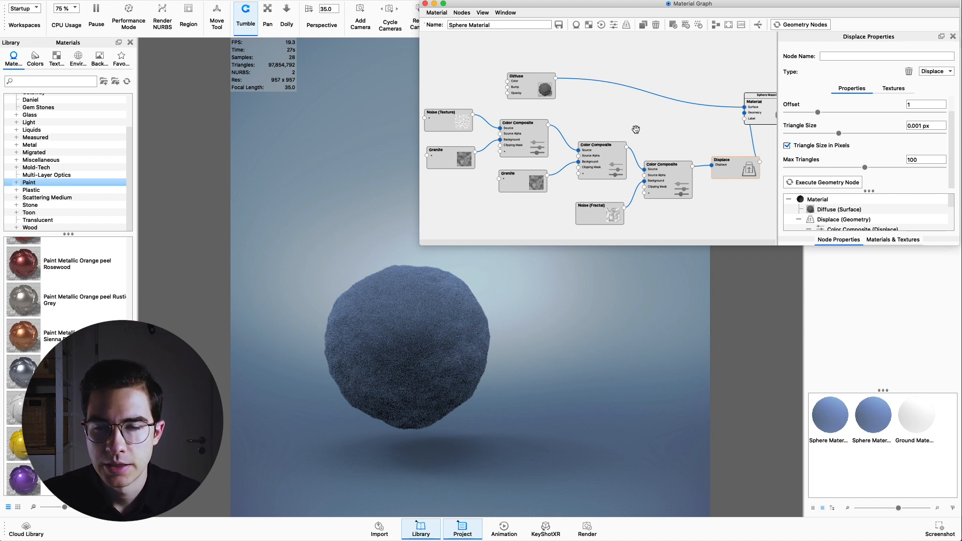
{"action": "mouse_move", "coordinate": [406, 371]}
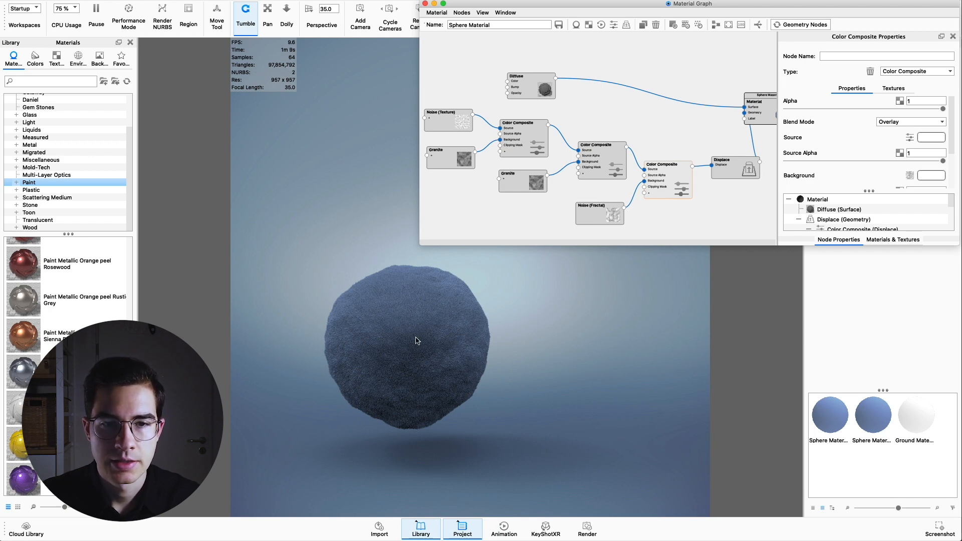
{"action": "mouse_move", "coordinate": [395, 271]}
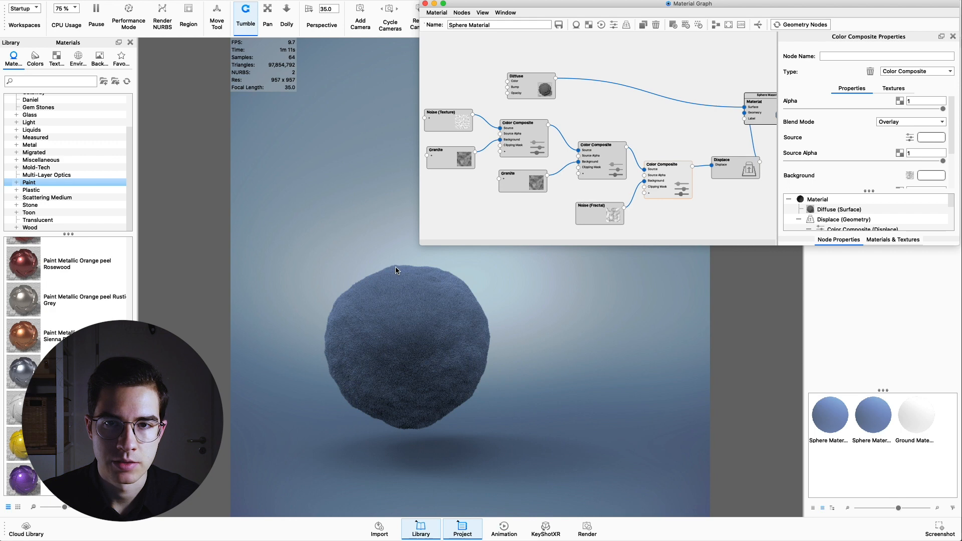
{"action": "mouse_move", "coordinate": [283, 65]}
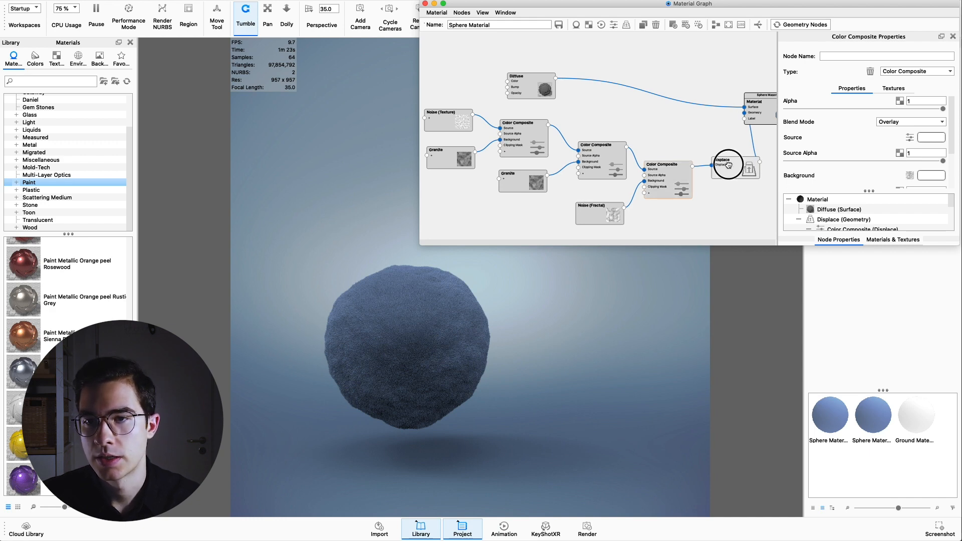
Step: Select the Displace node to reopen its 0.001 px triangle-size settings
{"action": "left_click", "coordinate": [734, 168]}
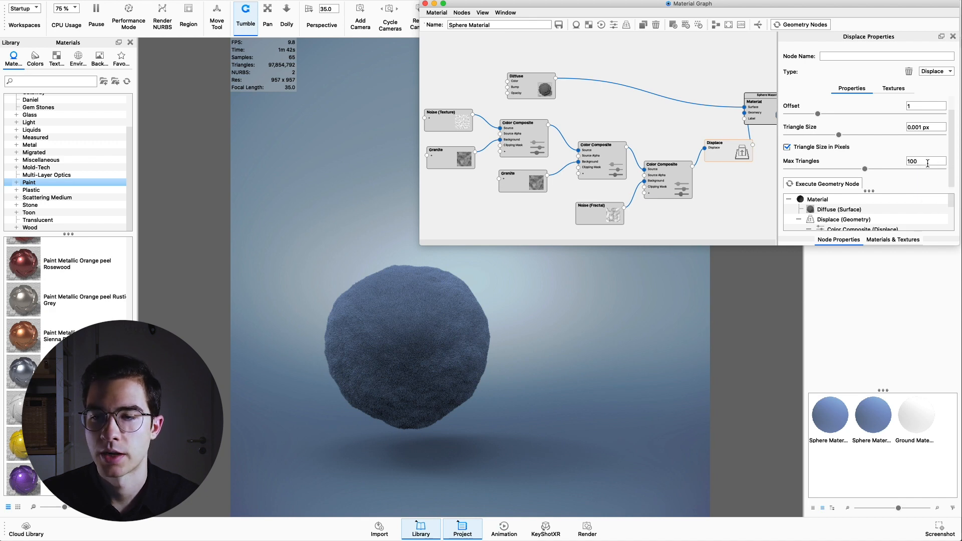
{"action": "mouse_move", "coordinate": [919, 161]}
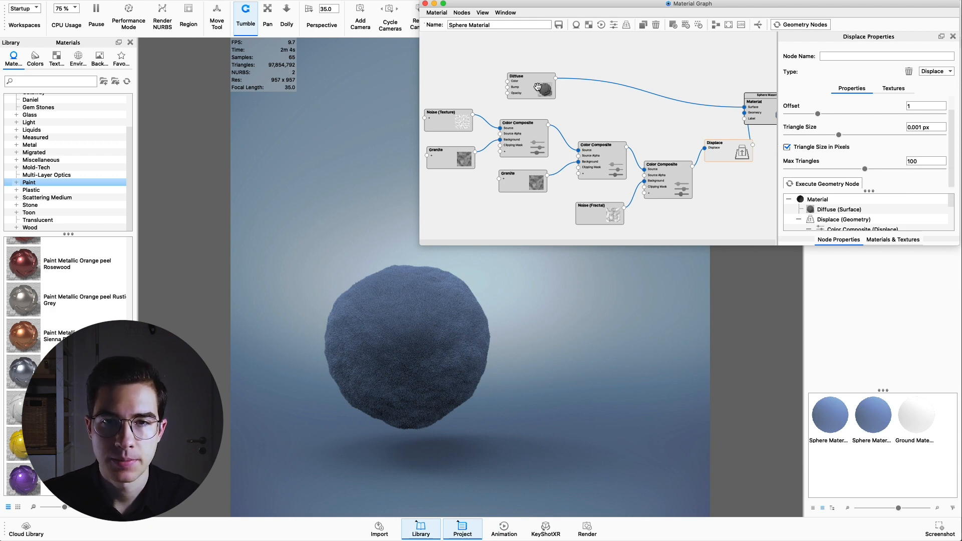
Step: Make the Diffuse material Translucent: white surface, light blue subsurface, translucency 1000
{"action": "left_click_drag", "start_coordinate": [530, 86], "coordinate": [638, 70]}
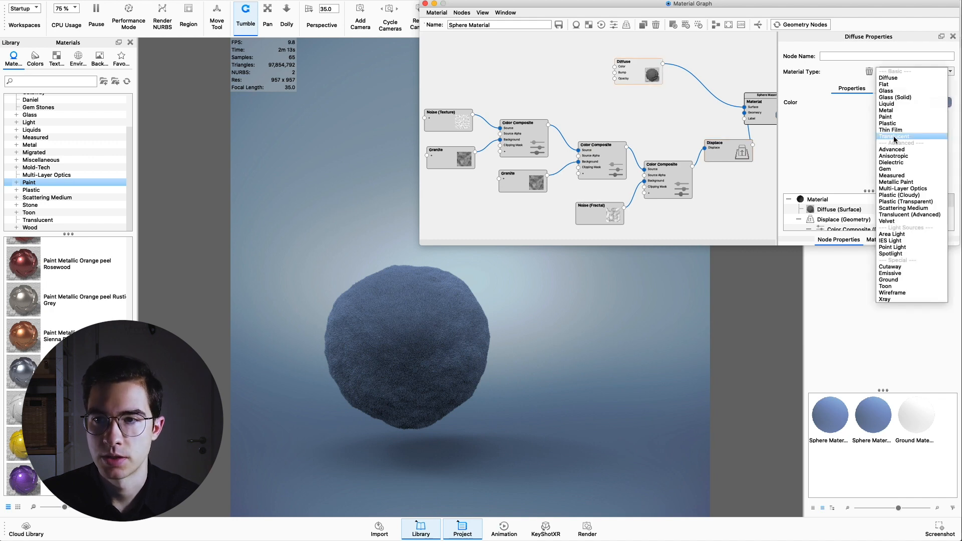
{"action": "left_click", "coordinate": [891, 136]}
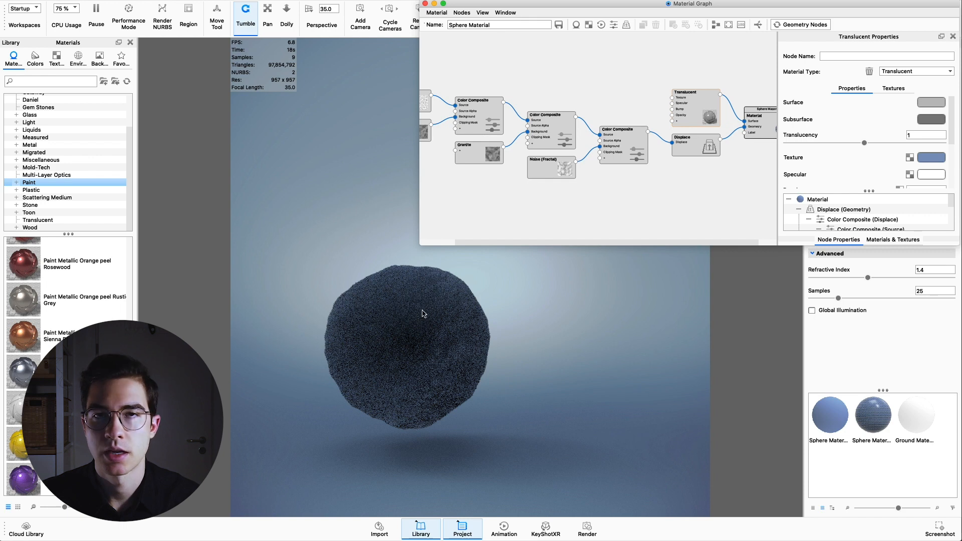
{"action": "mouse_move", "coordinate": [450, 339]}
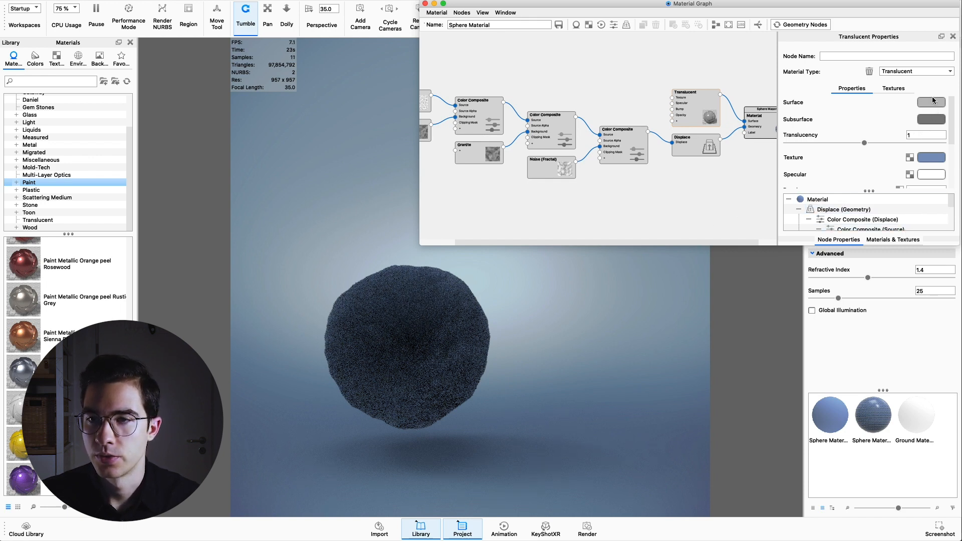
{"action": "left_click", "coordinate": [931, 102]}
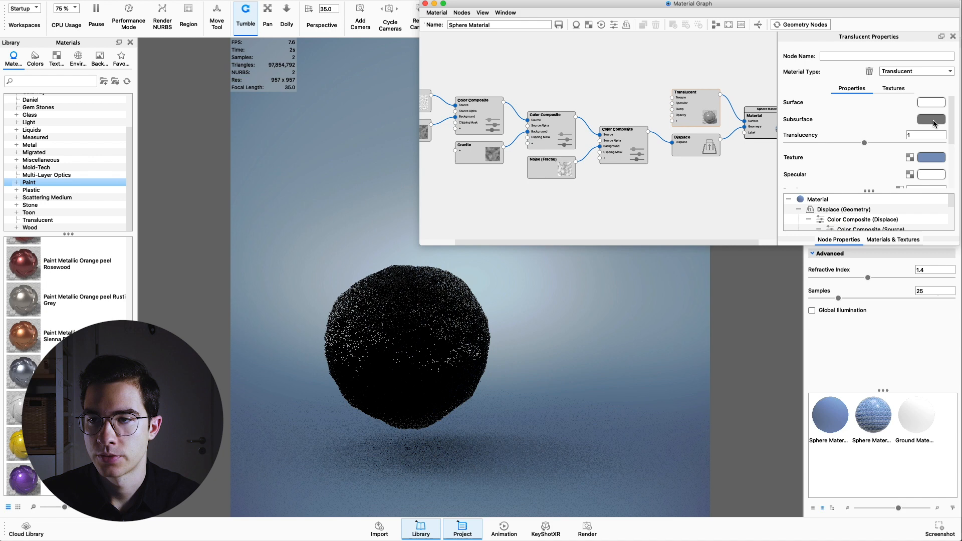
{"action": "left_click", "coordinate": [931, 119]}
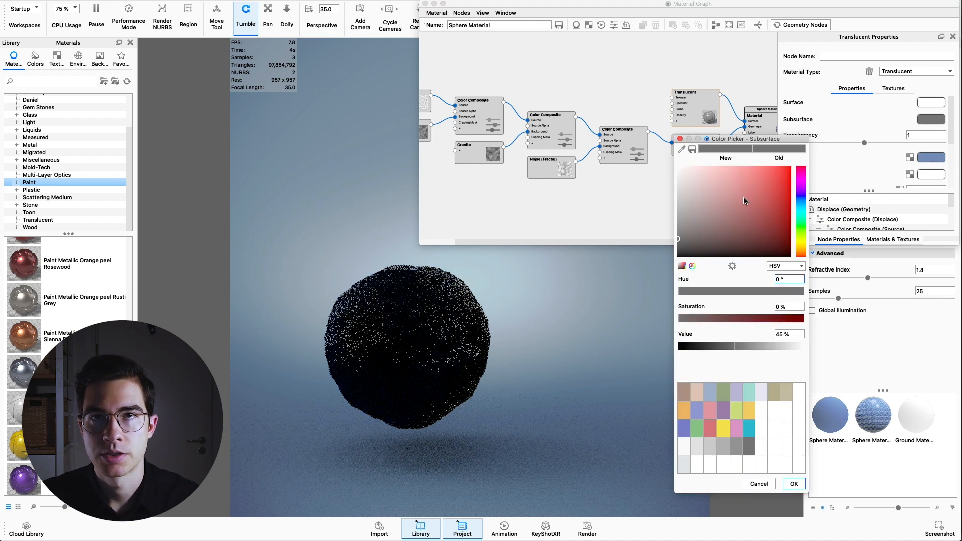
{"action": "left_click", "coordinate": [738, 191]}
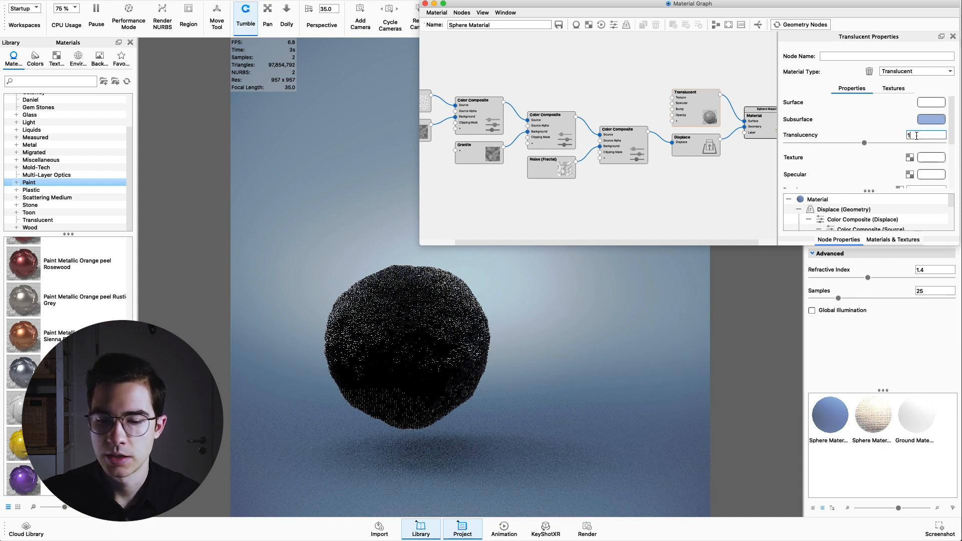
{"action": "type", "text": "1000"}
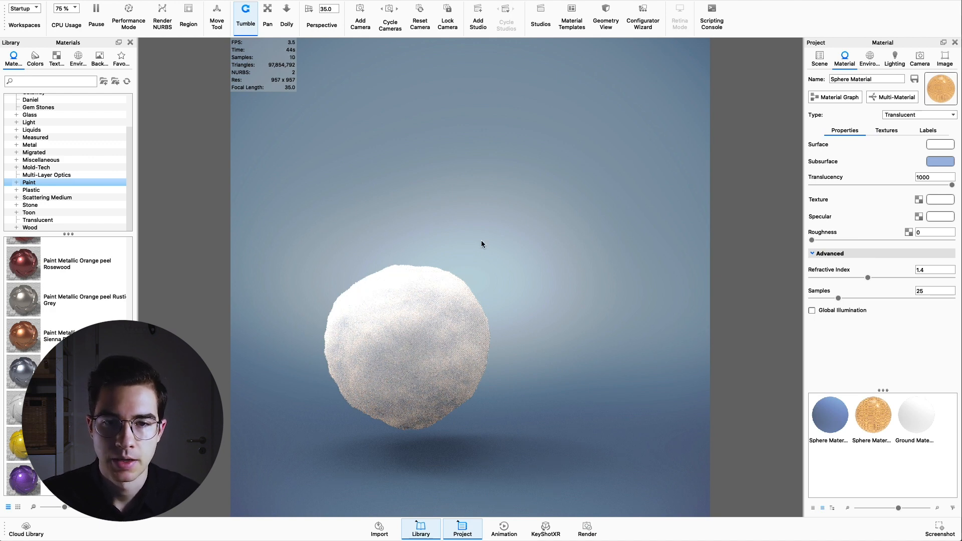
{"action": "mouse_move", "coordinate": [497, 413]}
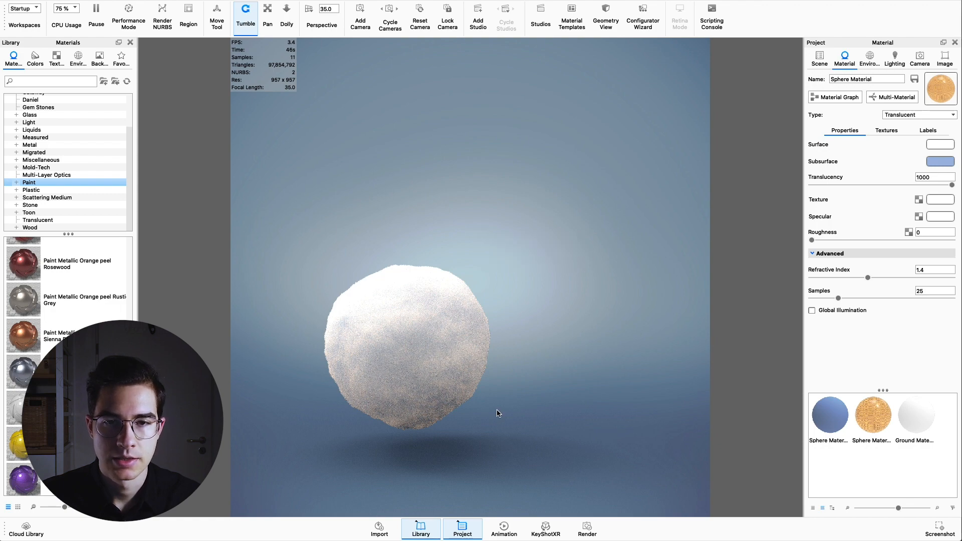